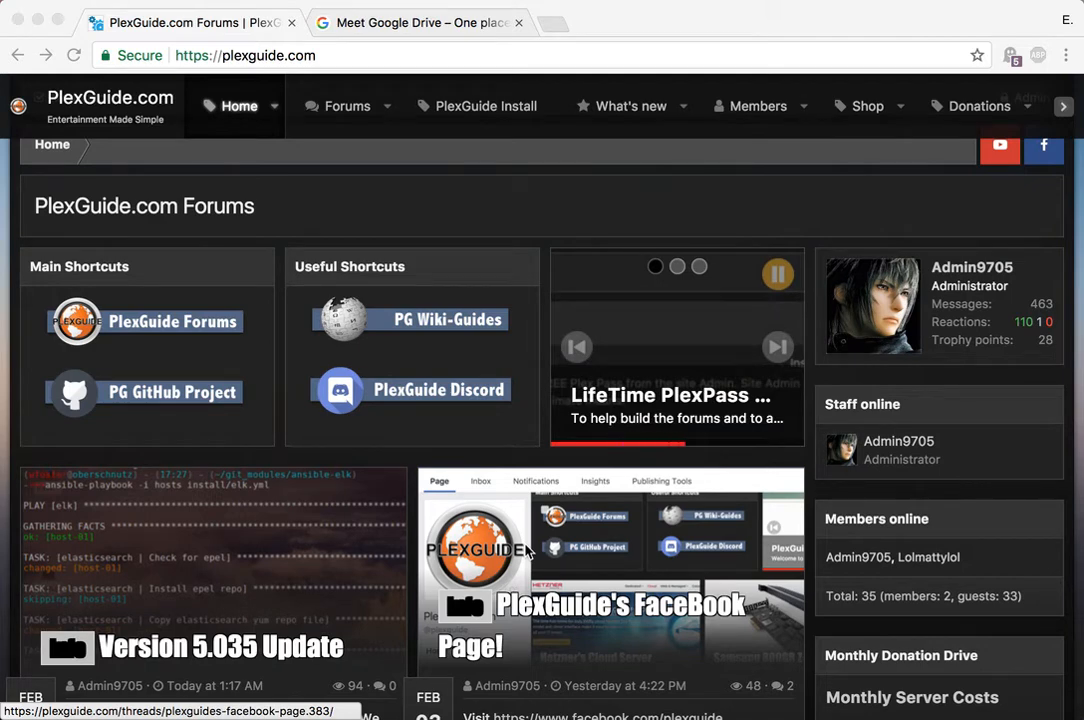
mouse_move(416, 508)
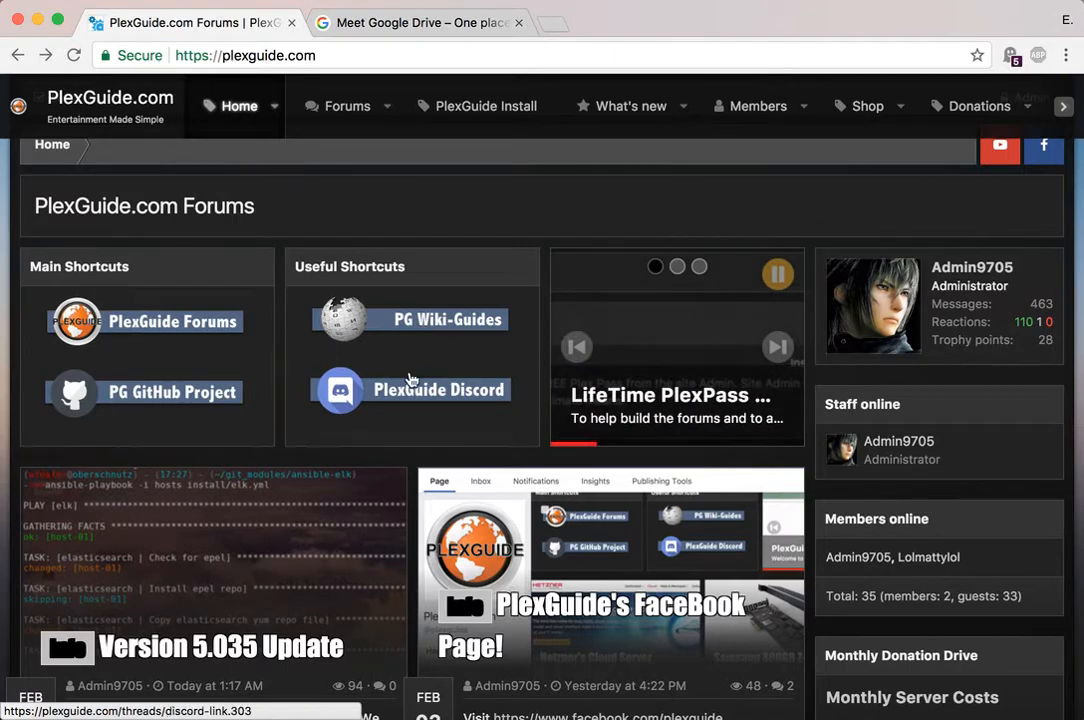
mouse_move(410, 390)
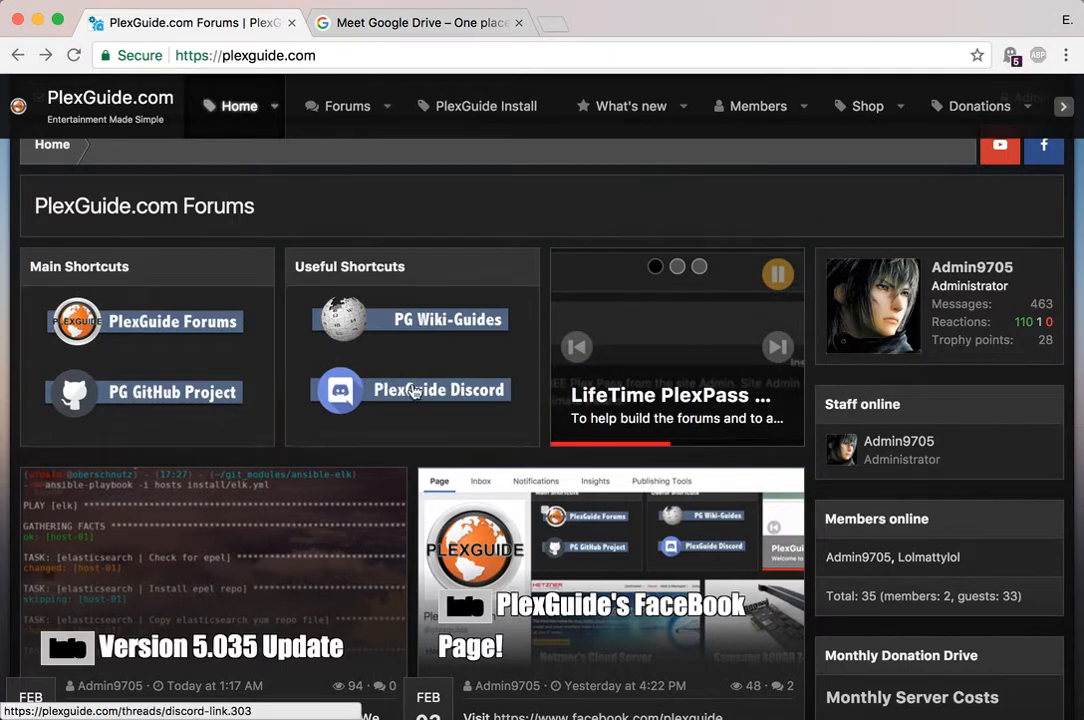
- Open PG Wiki-Guides and then the 'Obtain Google Drive API' guide thread
click(430, 319)
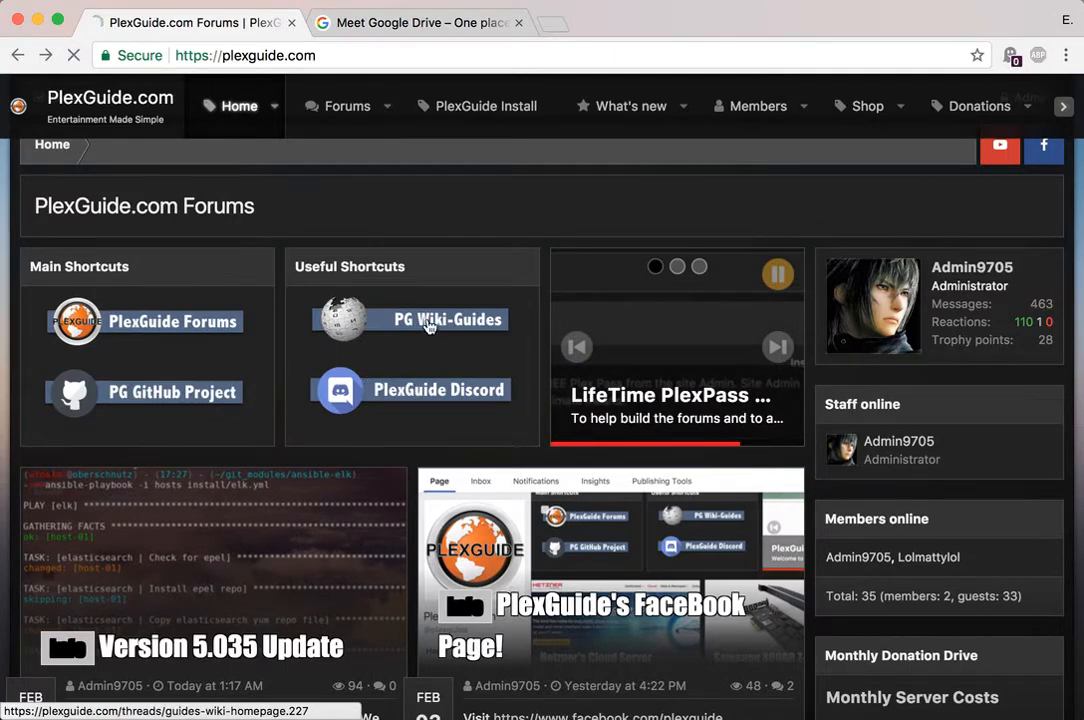
click(428, 319)
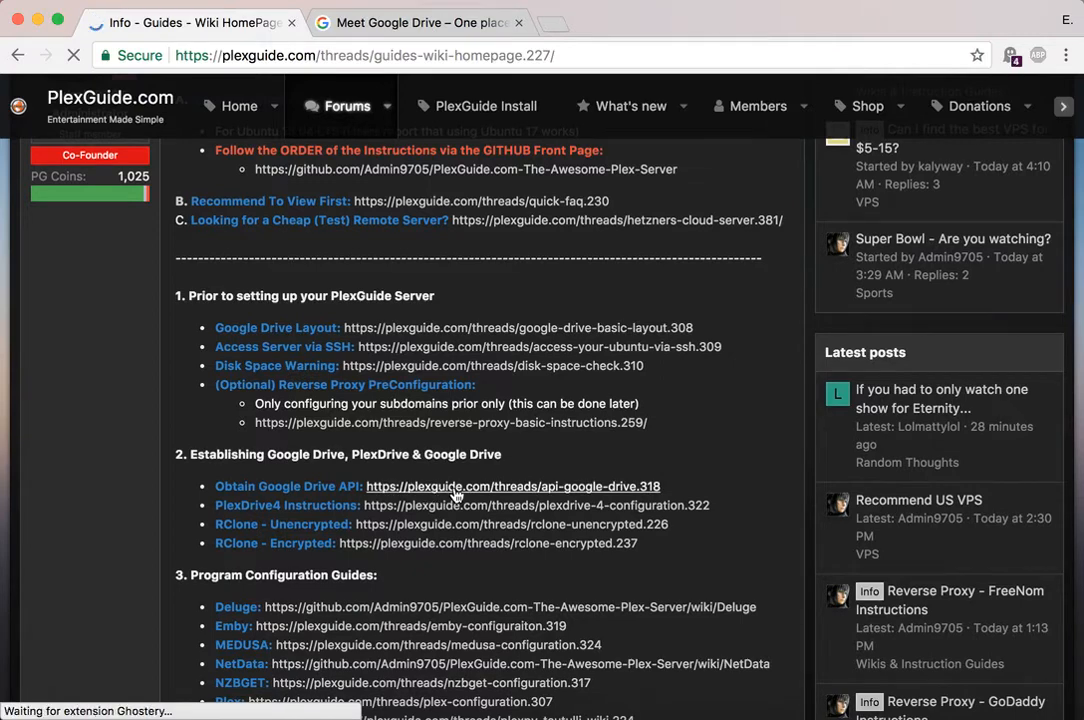
click(512, 486)
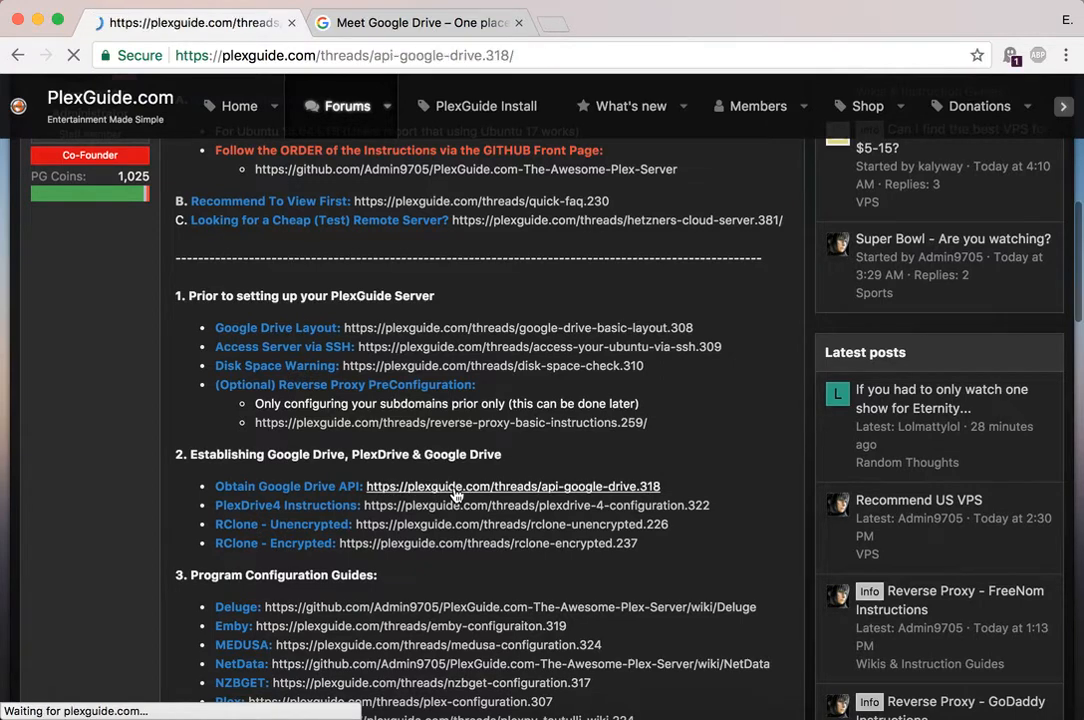
click(513, 486)
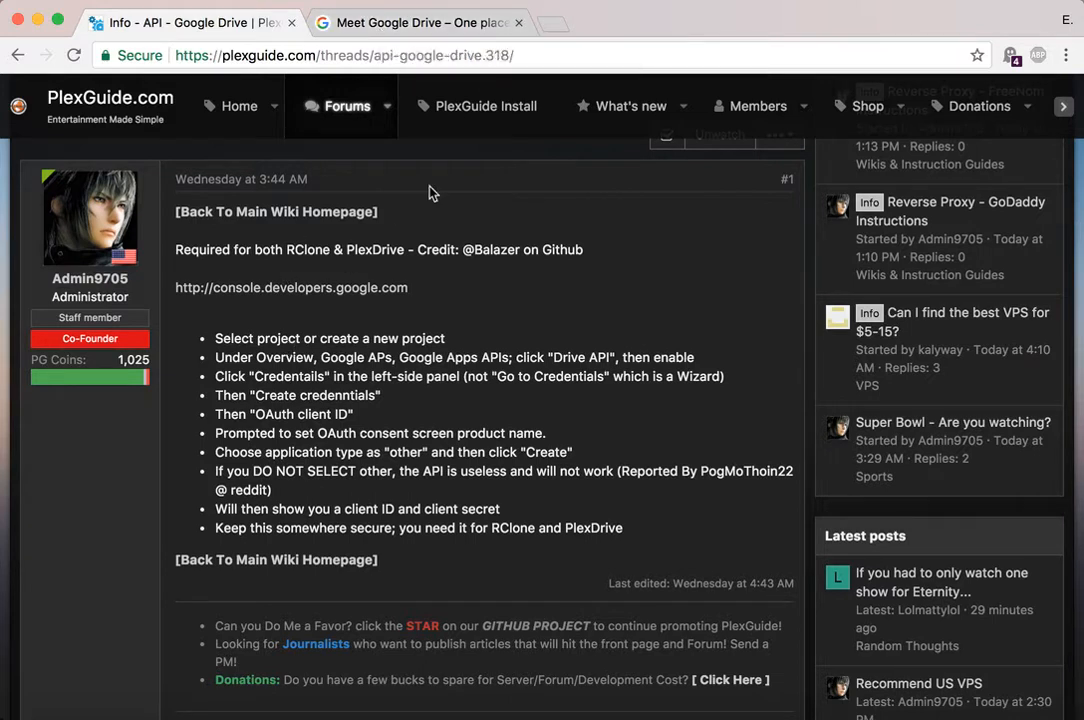
mouse_move(374, 300)
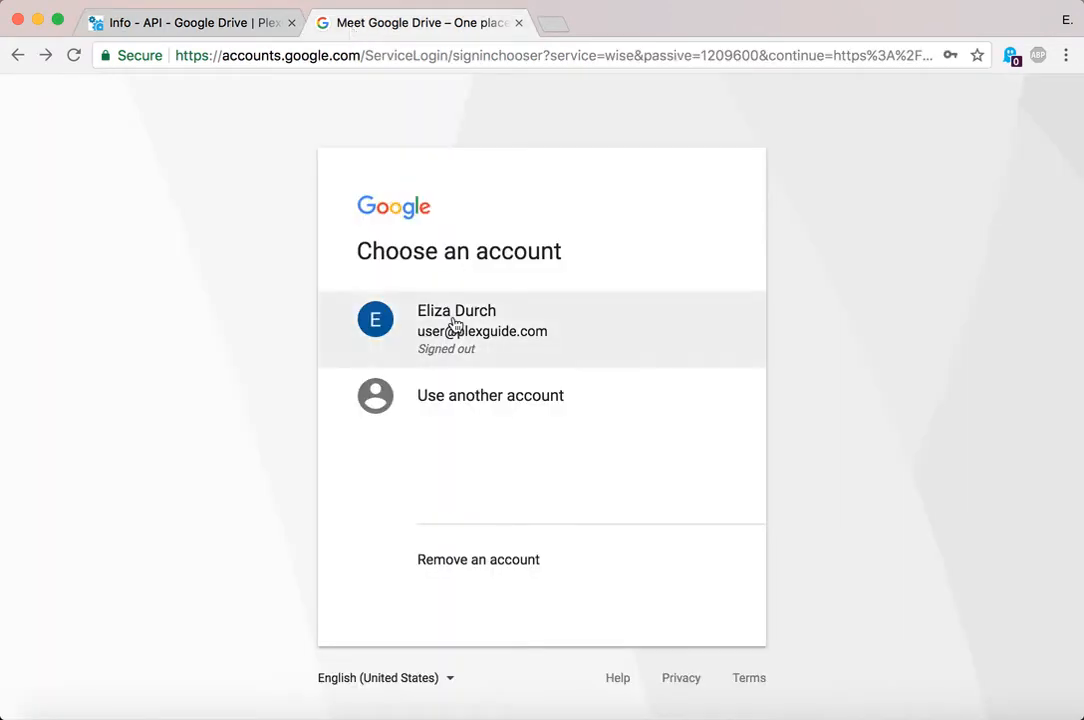
- Sign in with the Google account, then open the console.developers.google.com link from the guide
click(456, 320)
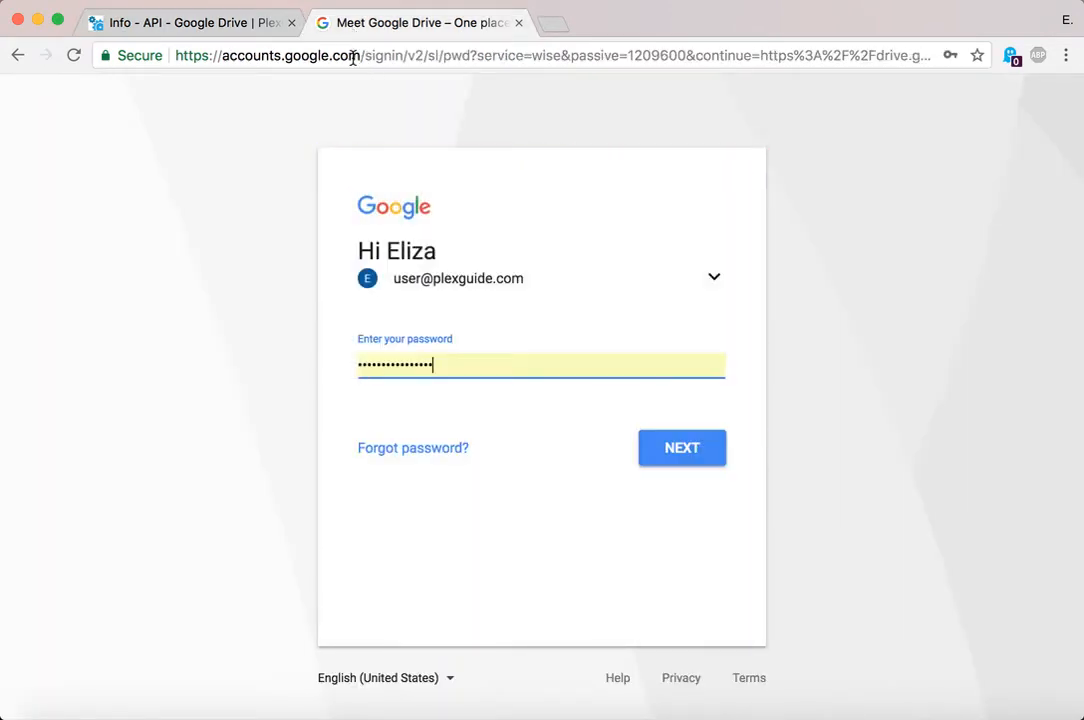
click(682, 447)
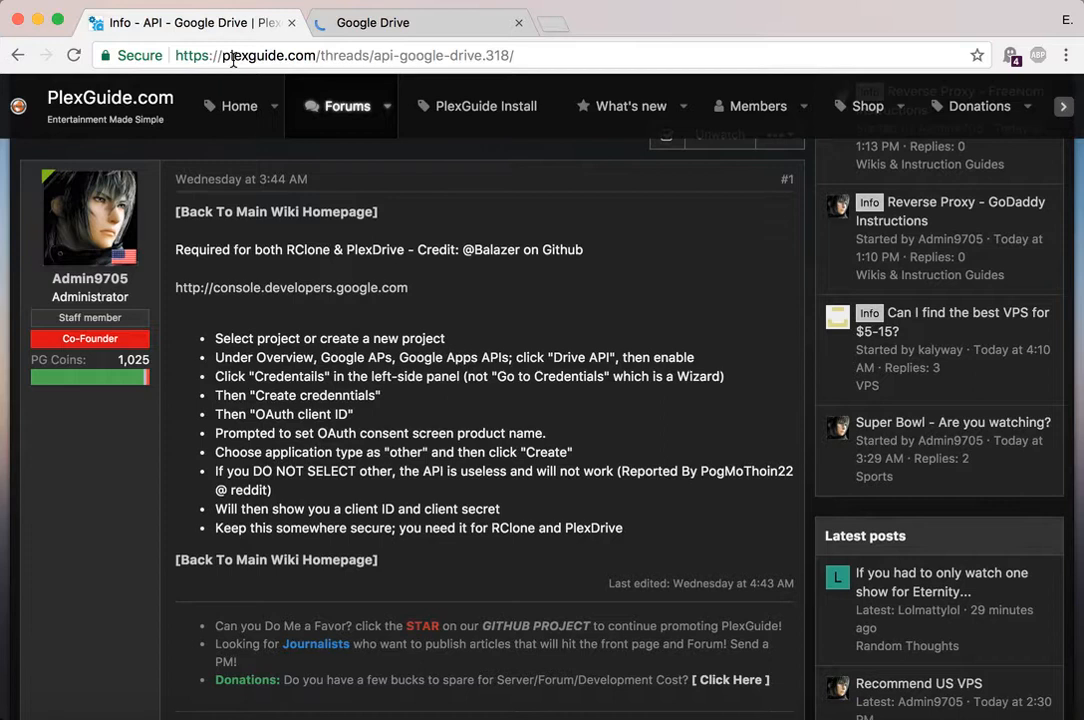
mouse_move(291, 287)
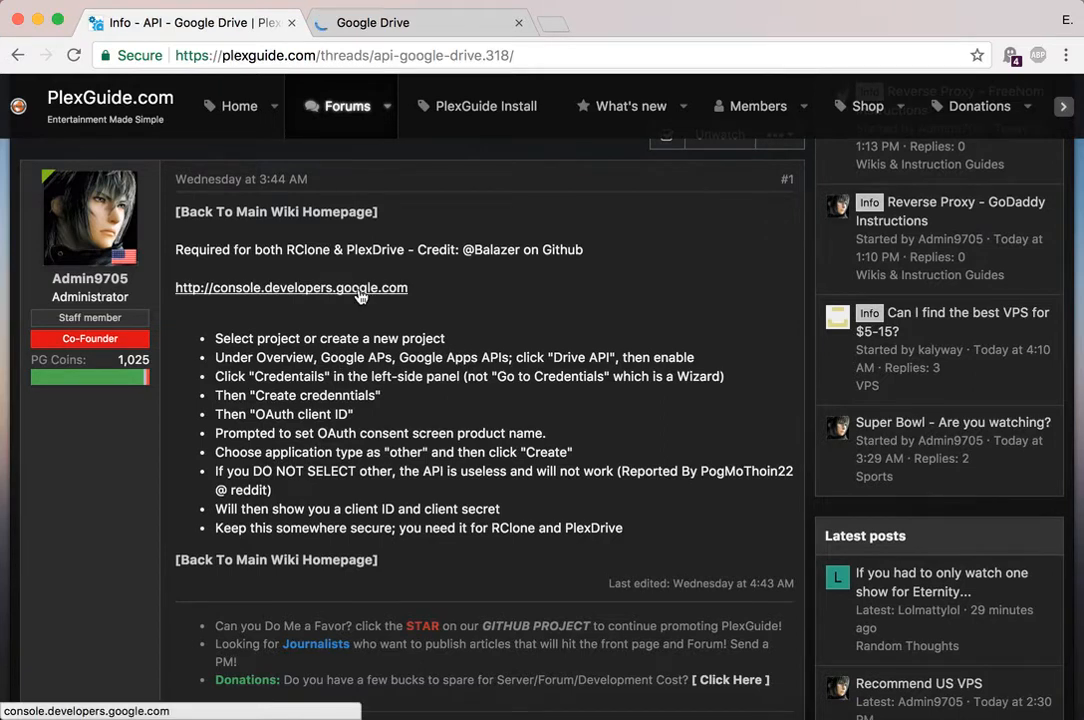
click(290, 287)
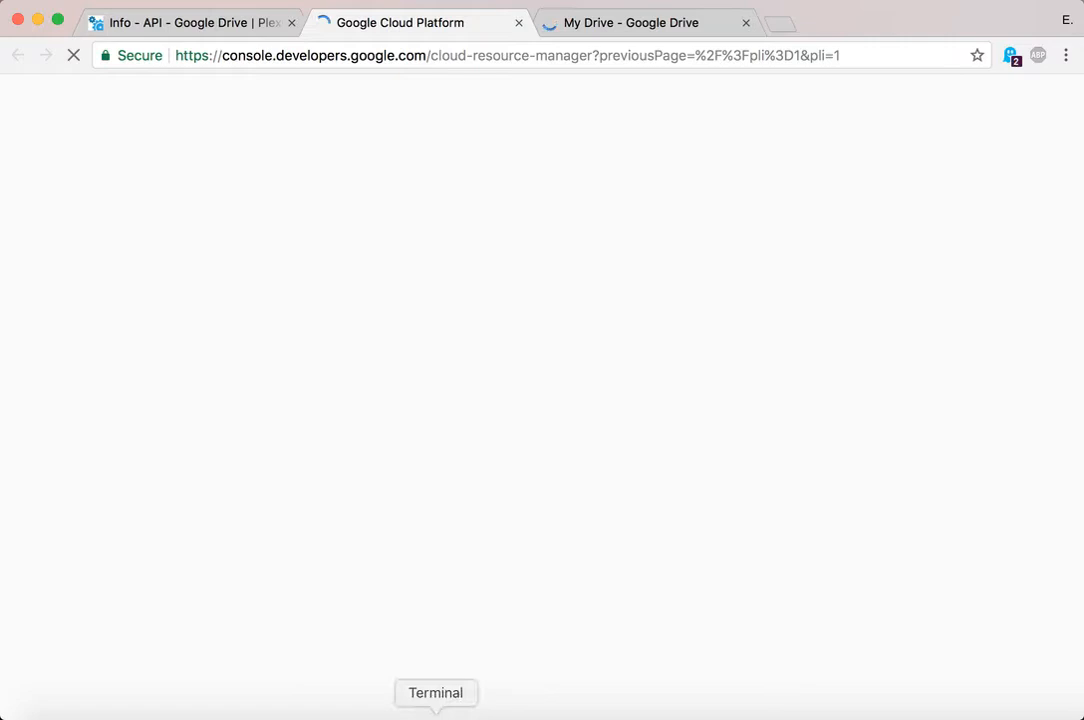
- Enter plexguide in the SSH terminal, then accept the updated Terms of Service with email updates
click(435, 692)
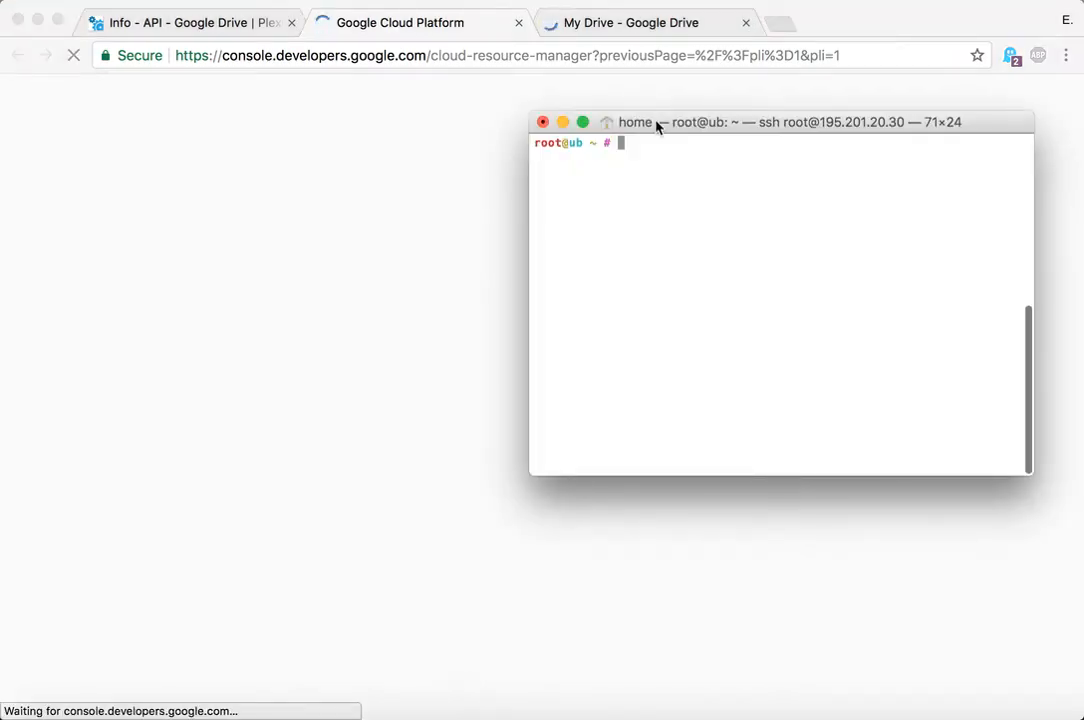
text(plexguide)
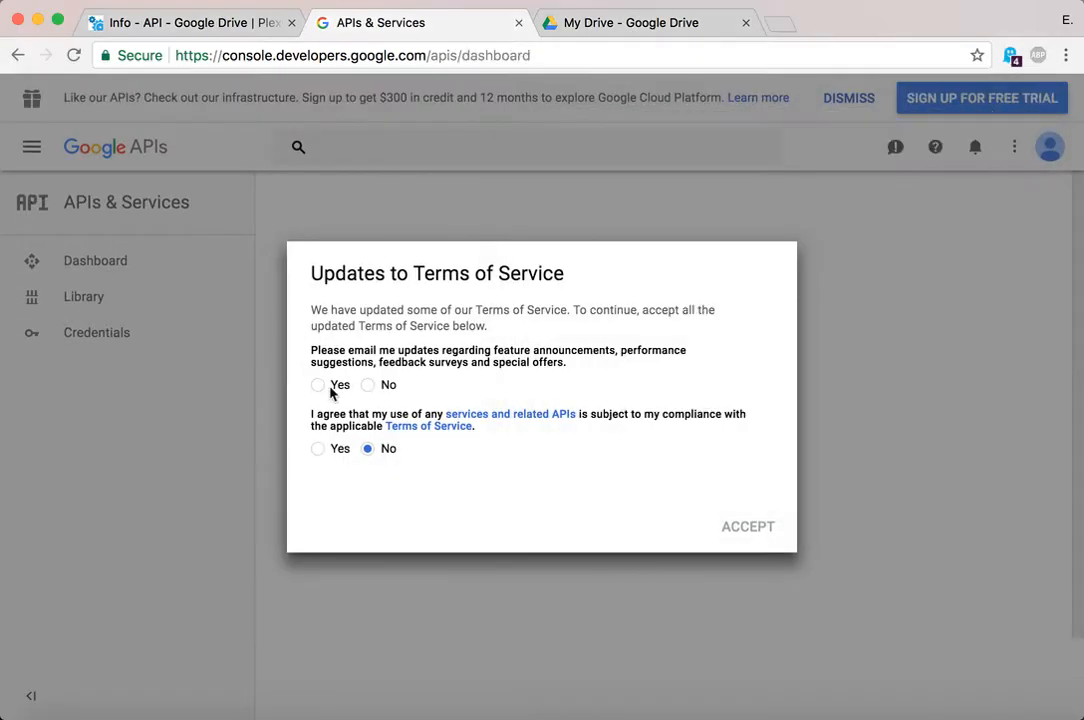
click(318, 385)
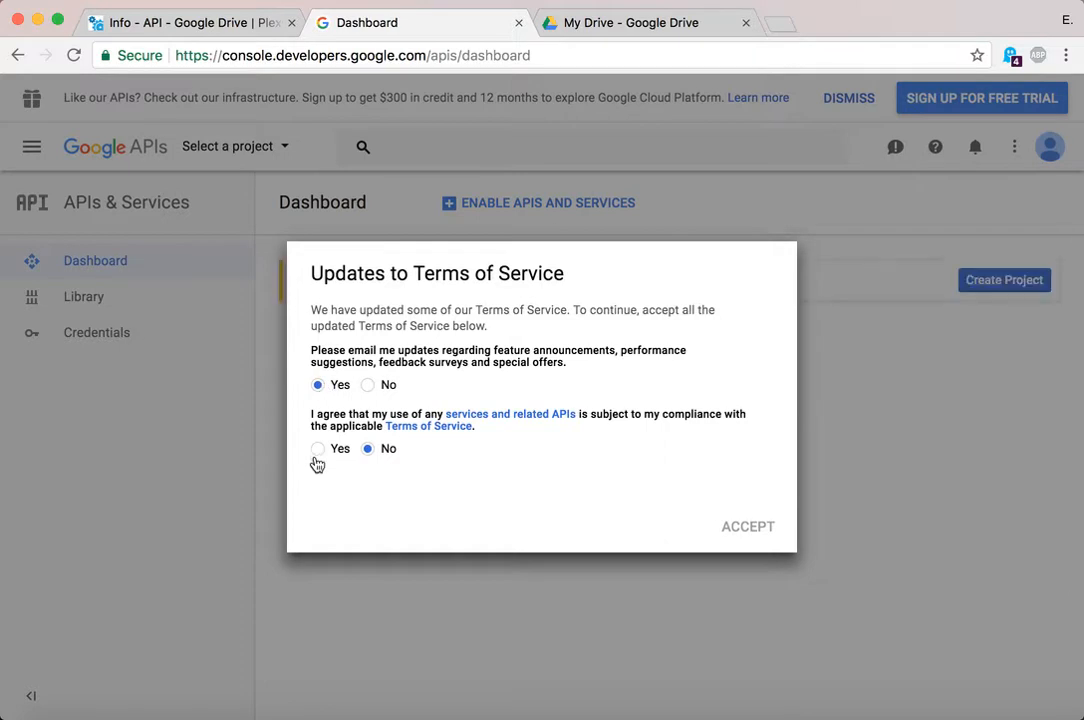
click(318, 448)
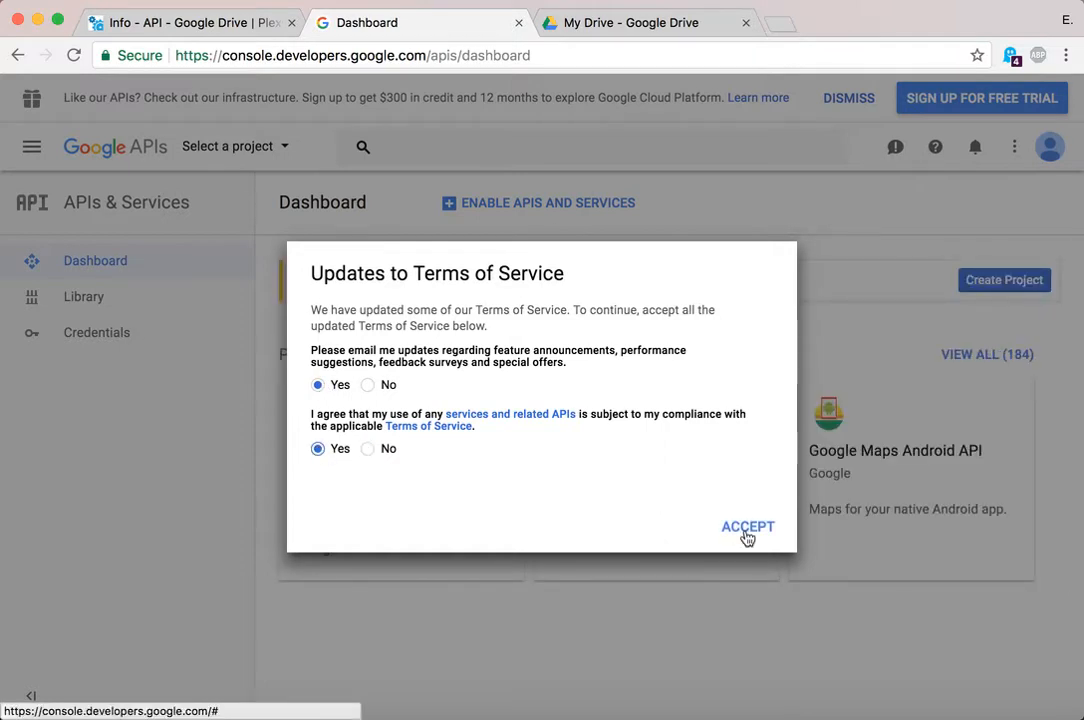
click(748, 526)
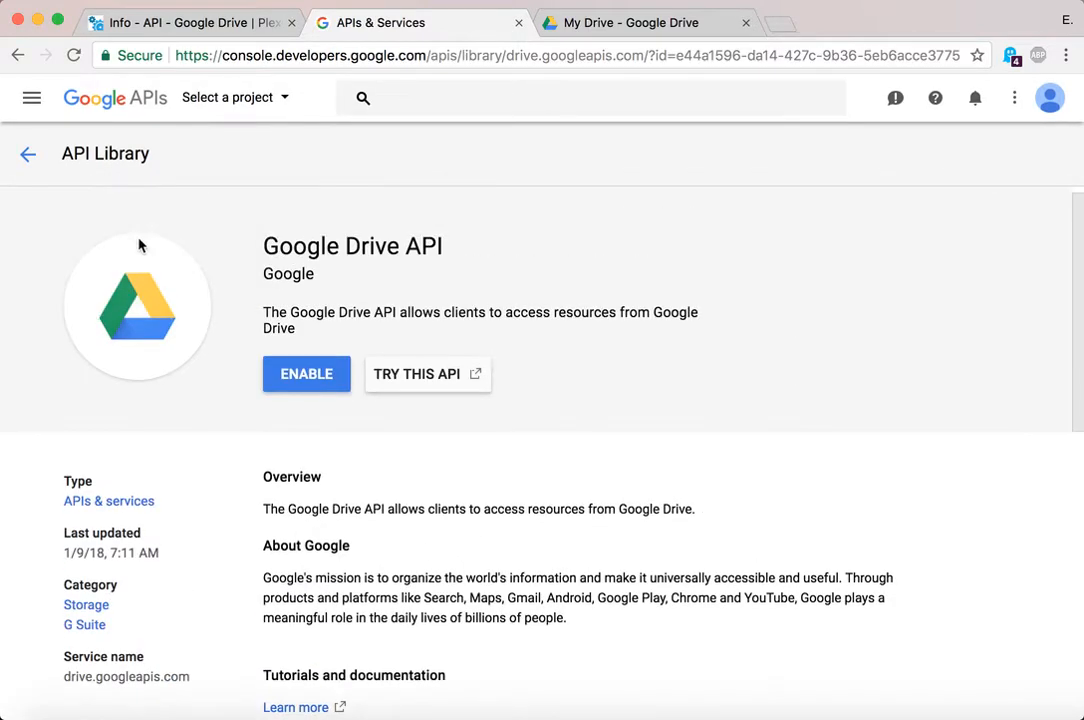
mouse_move(348, 305)
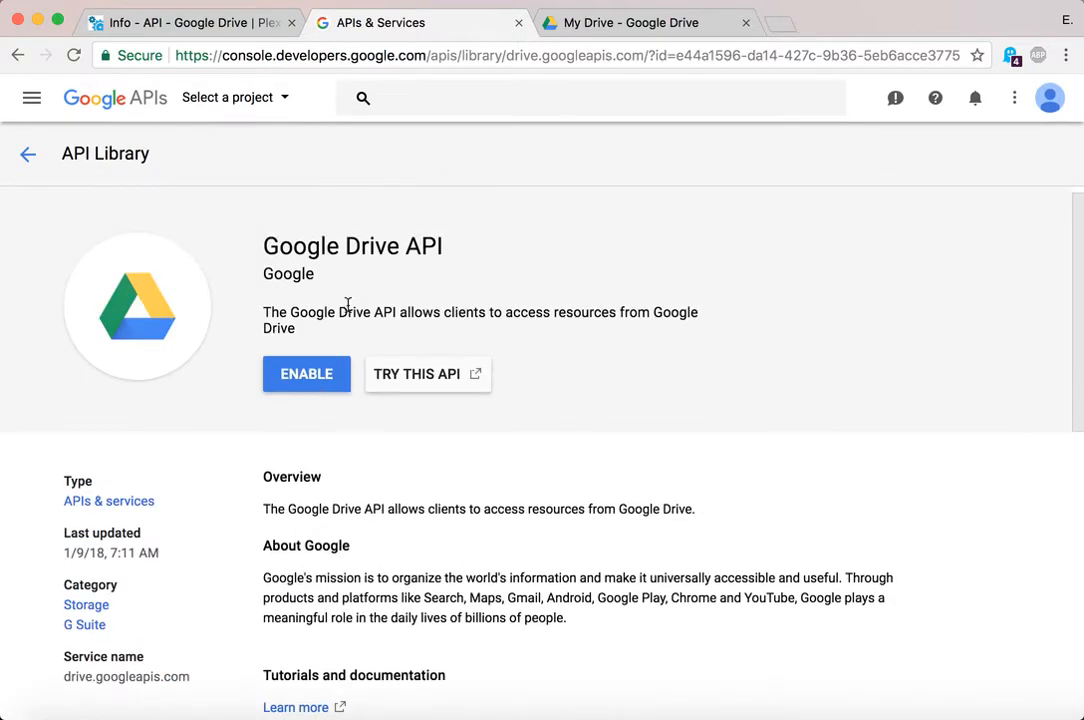
- Start enabling Google Drive API and create a new project named plexguide
click(306, 373)
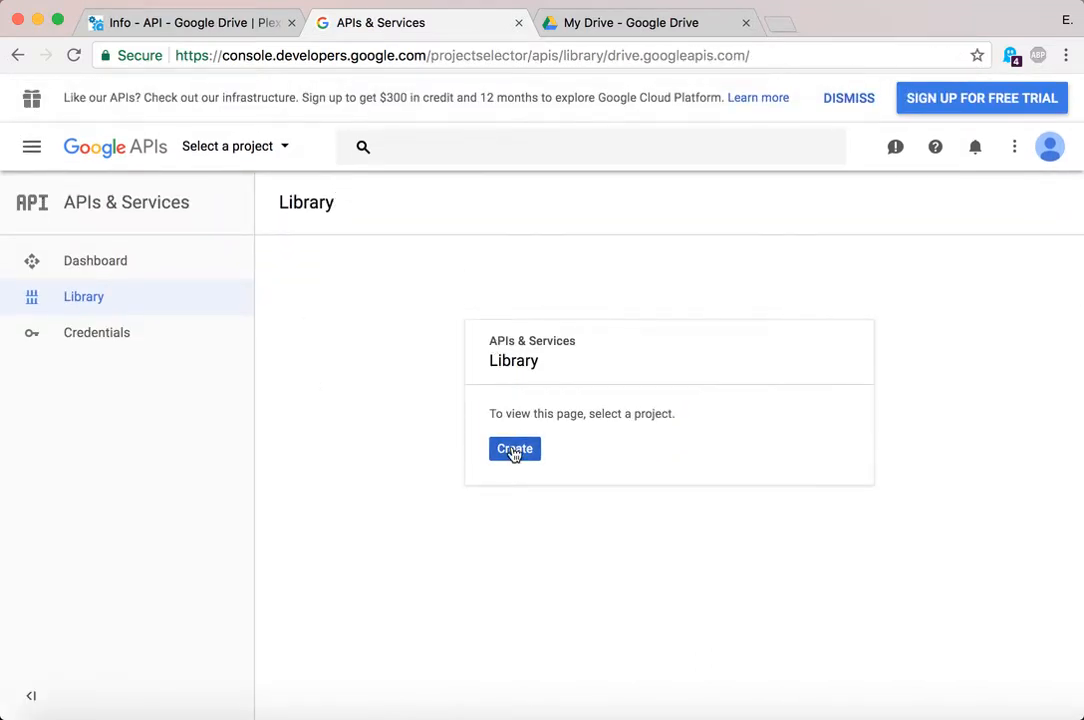
click(514, 448)
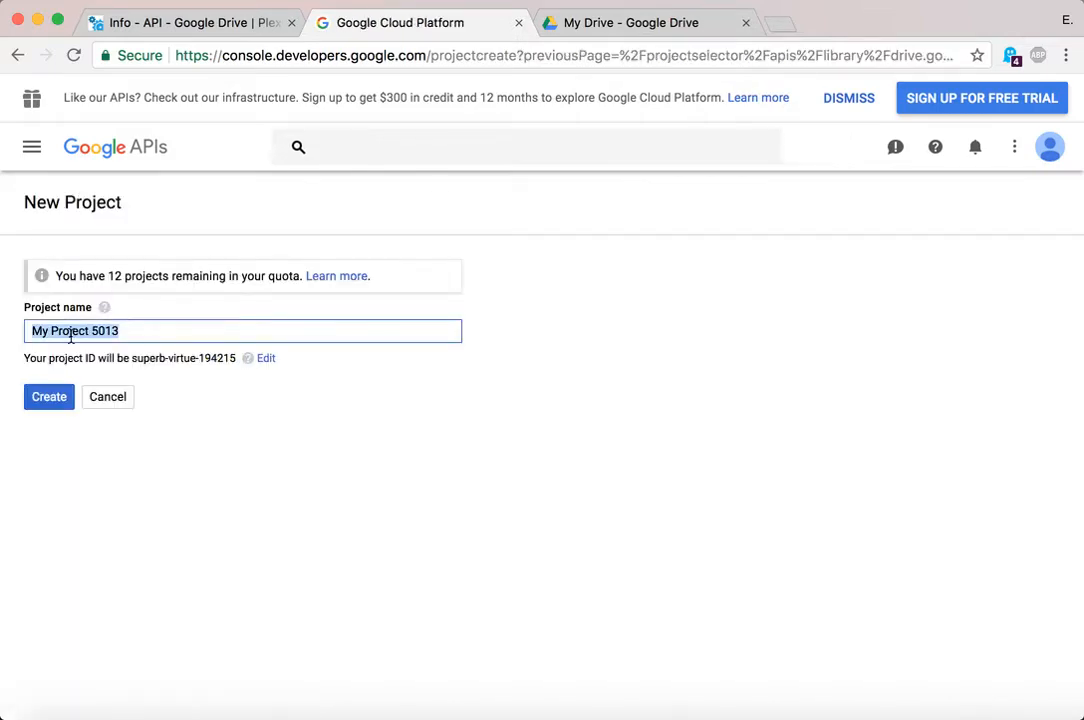
click(190, 22)
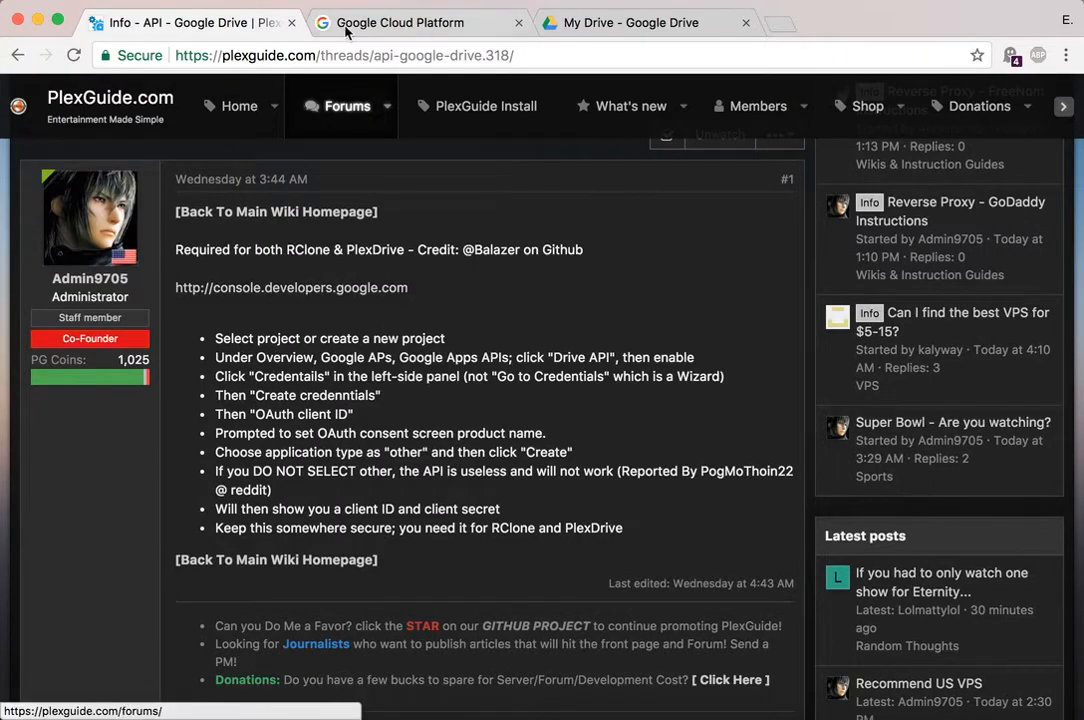
click(400, 22)
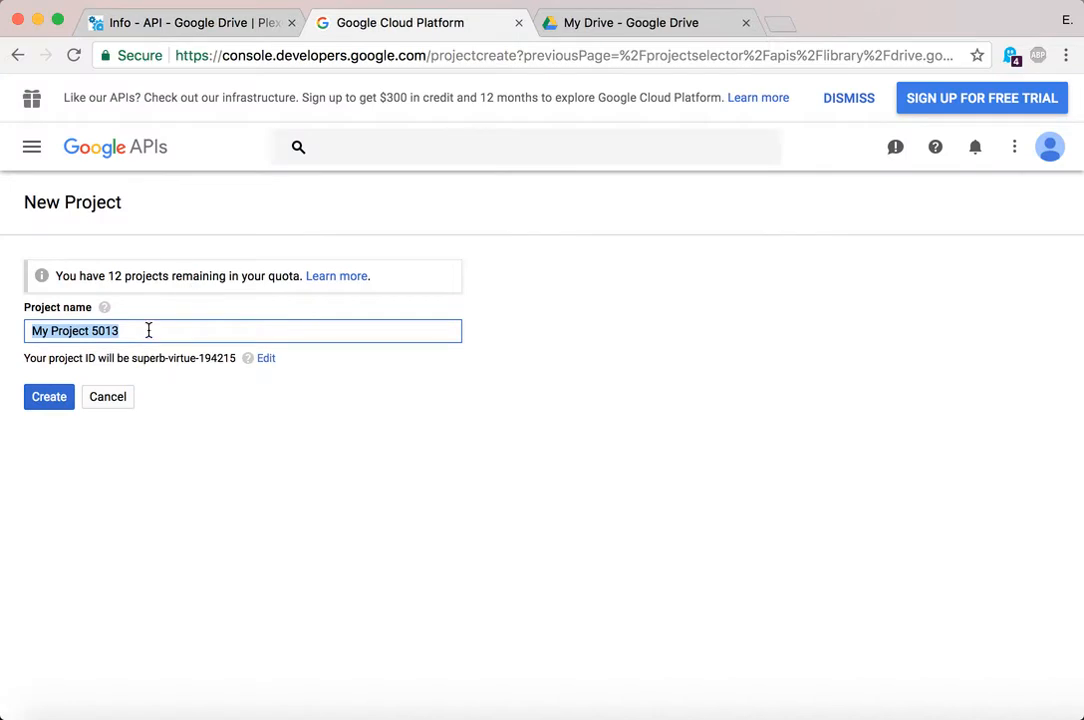
mouse_move(202, 513)
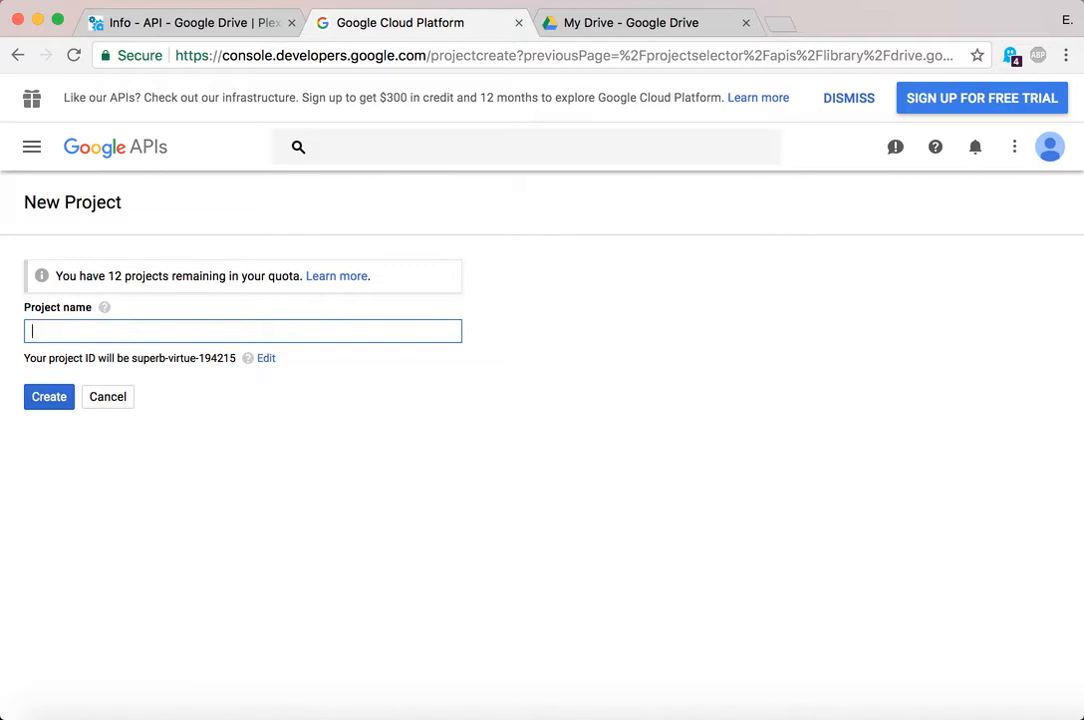
click(48, 396)
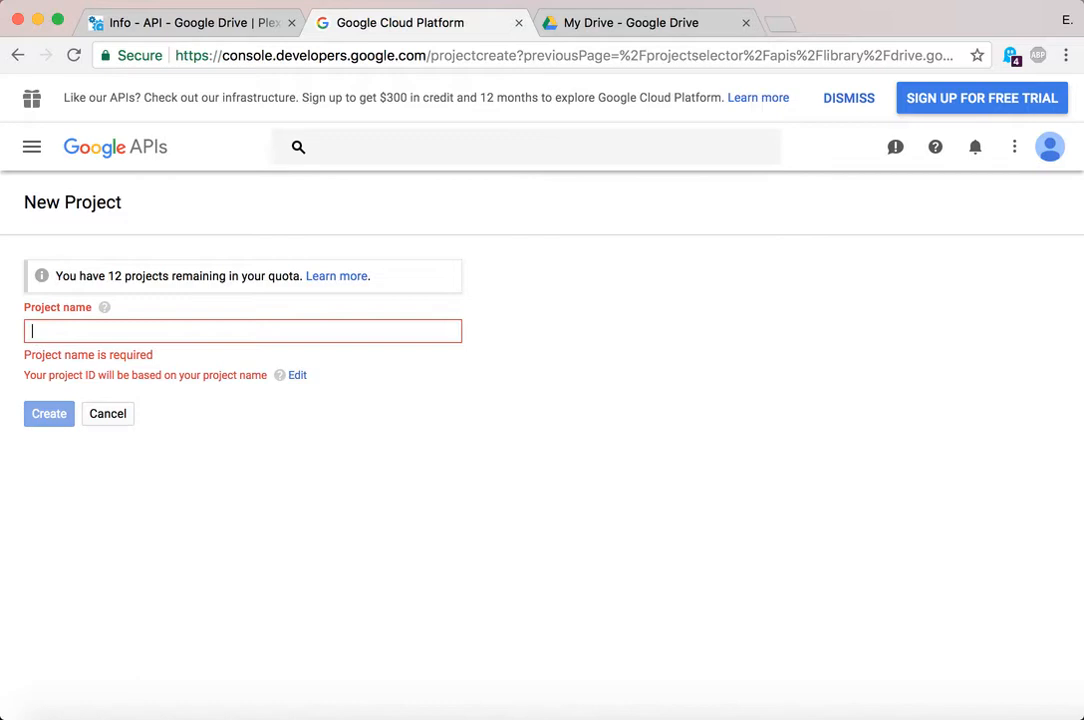
text(plexguide)
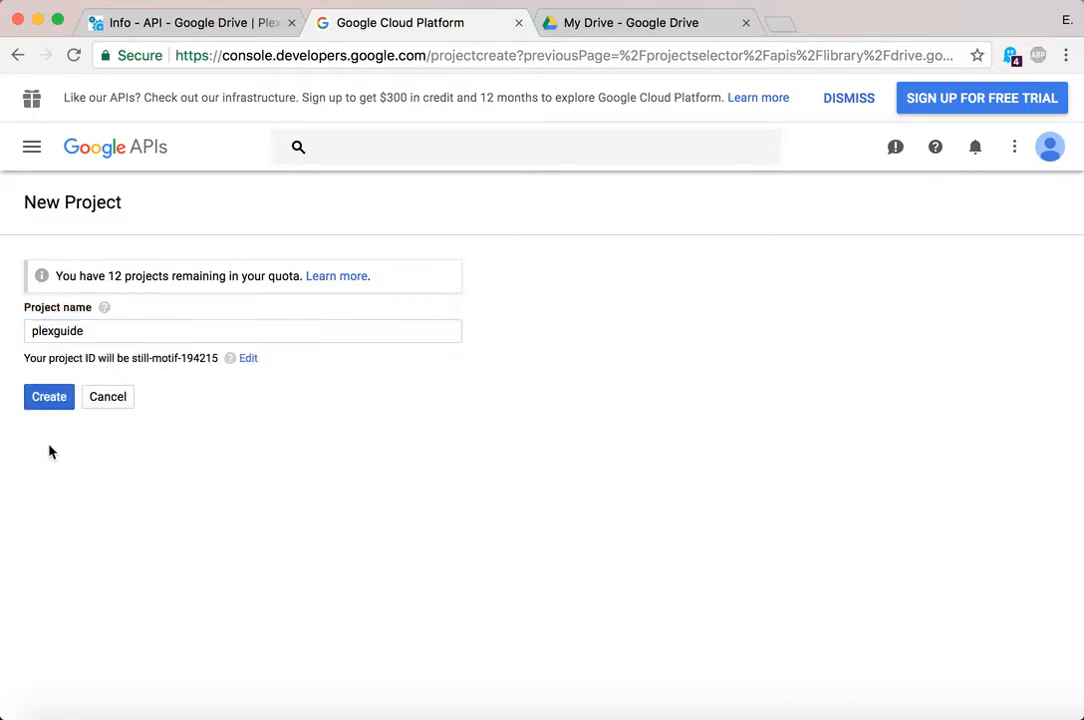
click(48, 396)
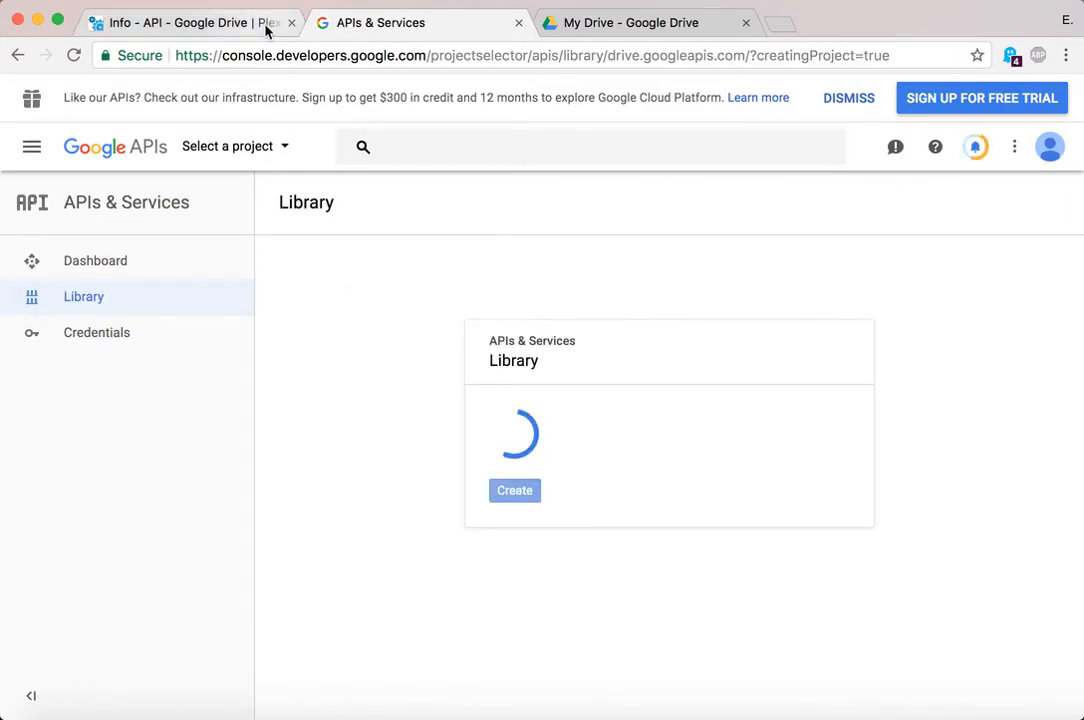
- Enable Google Drive API for the plexguide project from the API Library
click(180, 22)
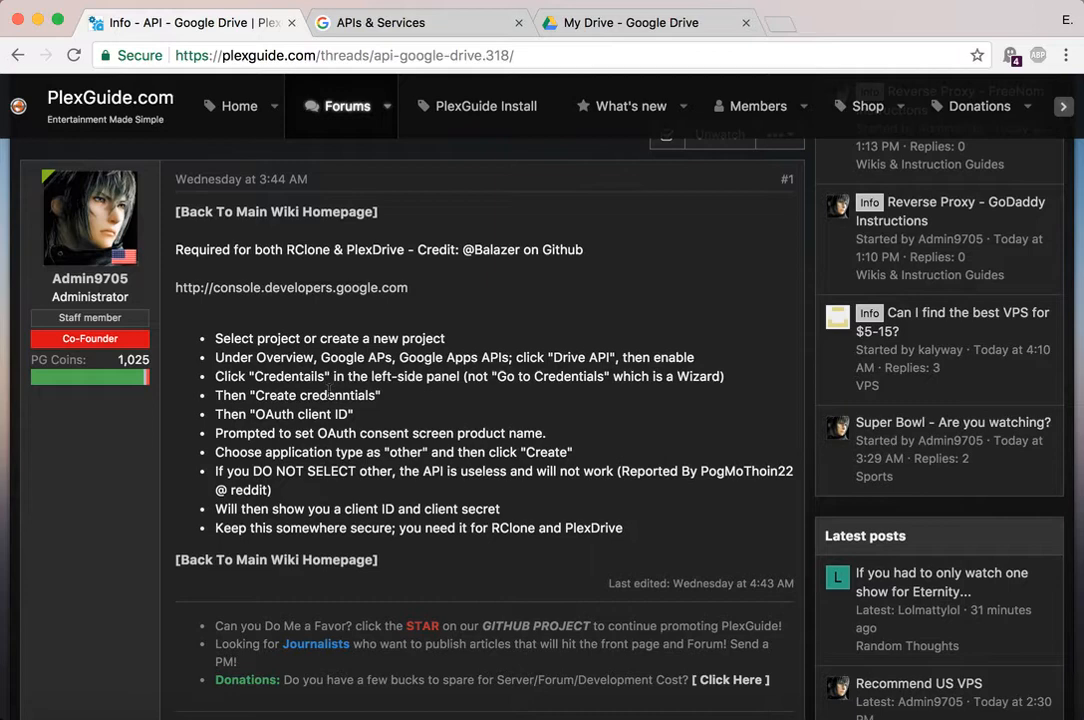
click(418, 22)
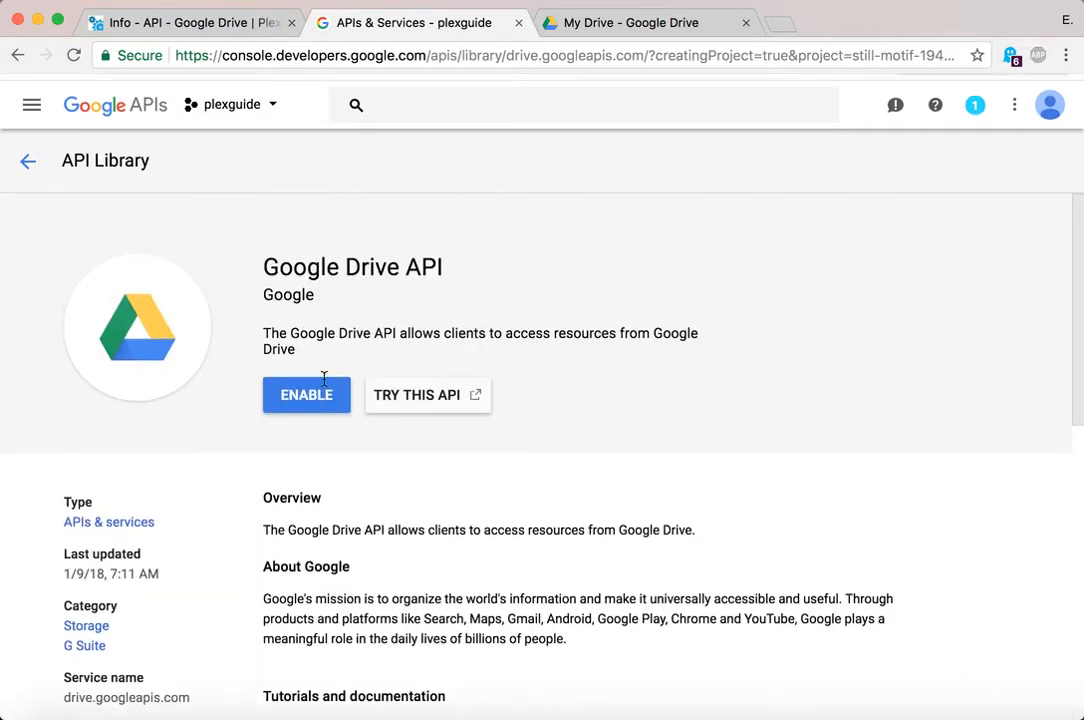
click(306, 394)
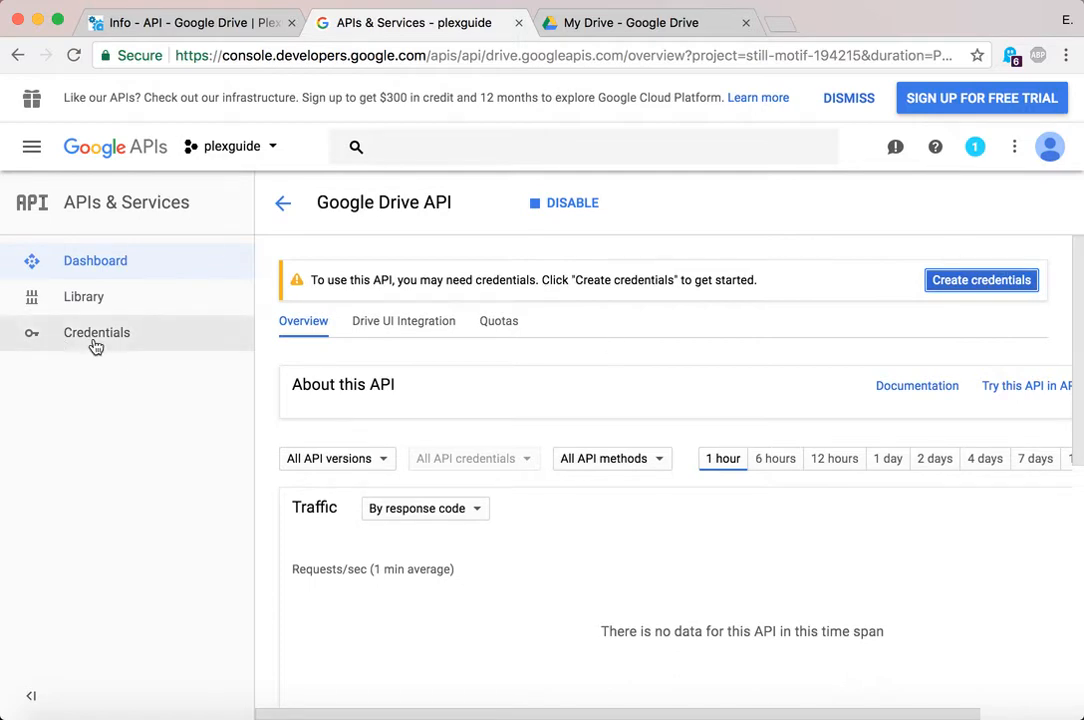
- Choose to create an OAuth client ID under Credentials and configure the consent screen
click(96, 332)
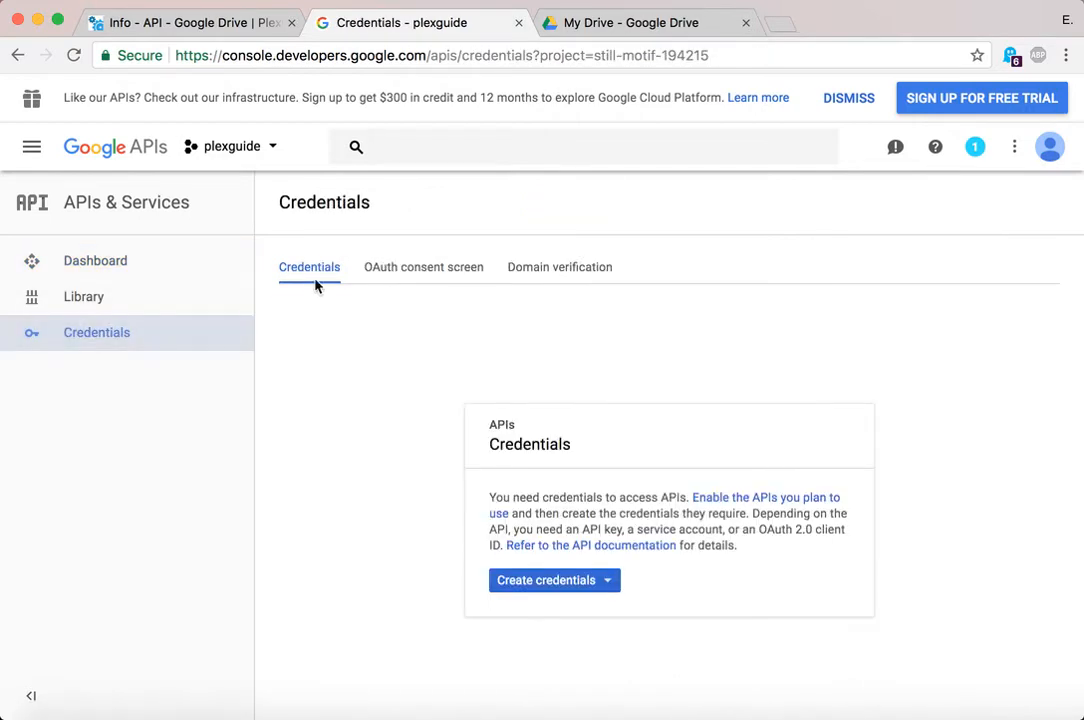
click(553, 580)
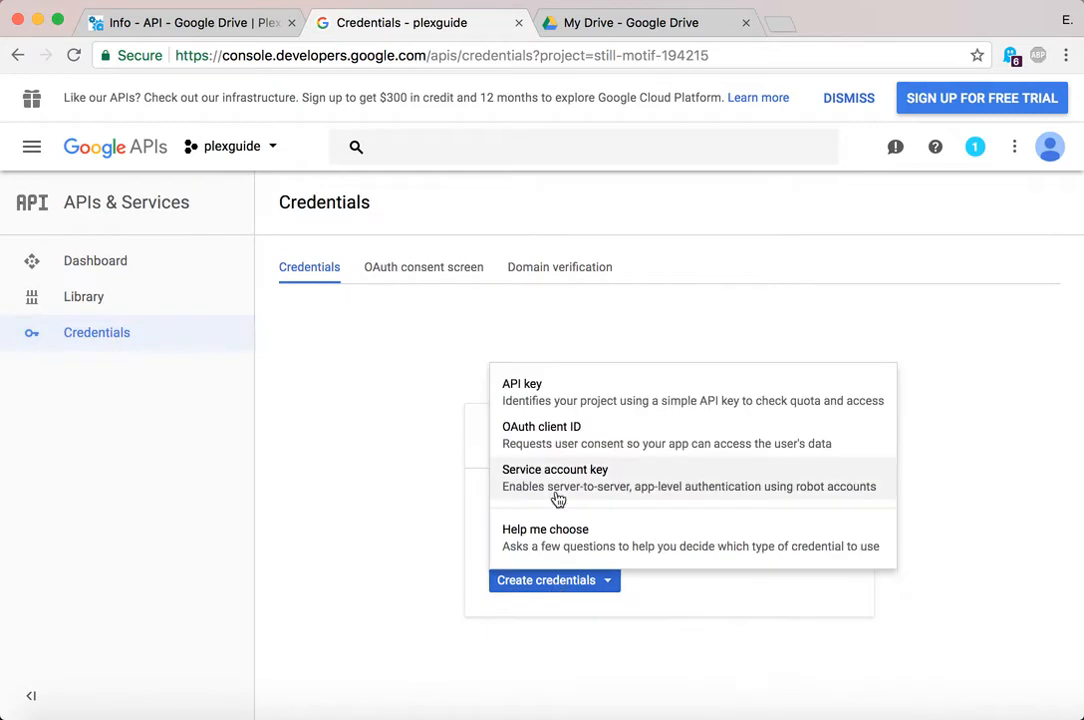
mouse_move(540, 435)
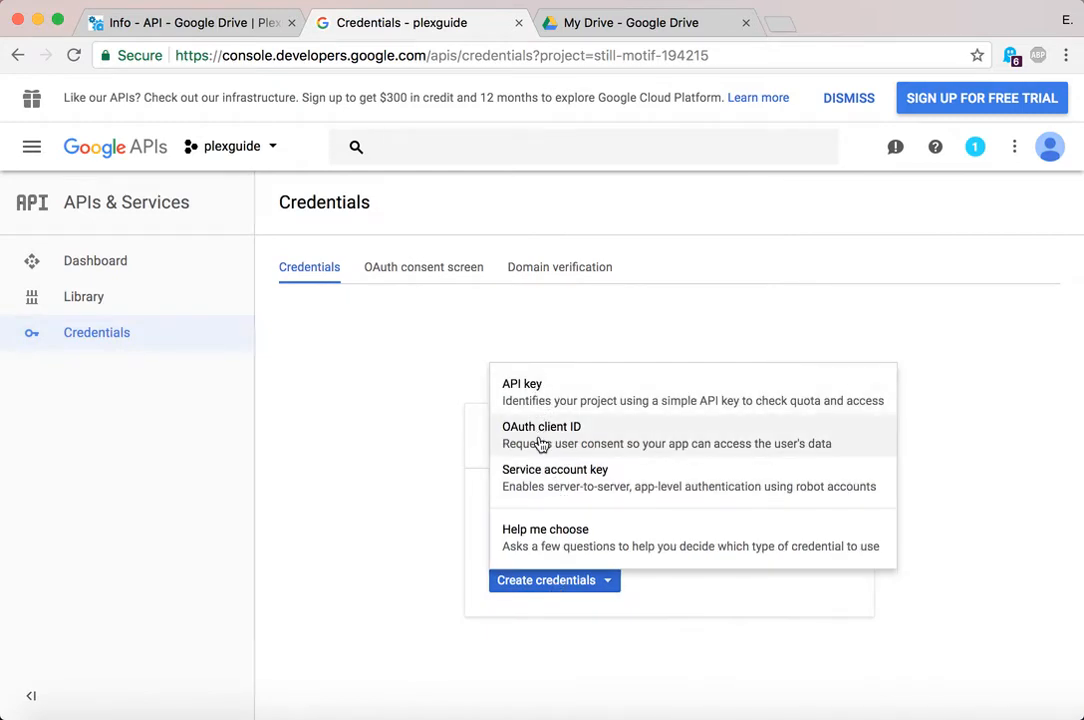
mouse_move(567, 443)
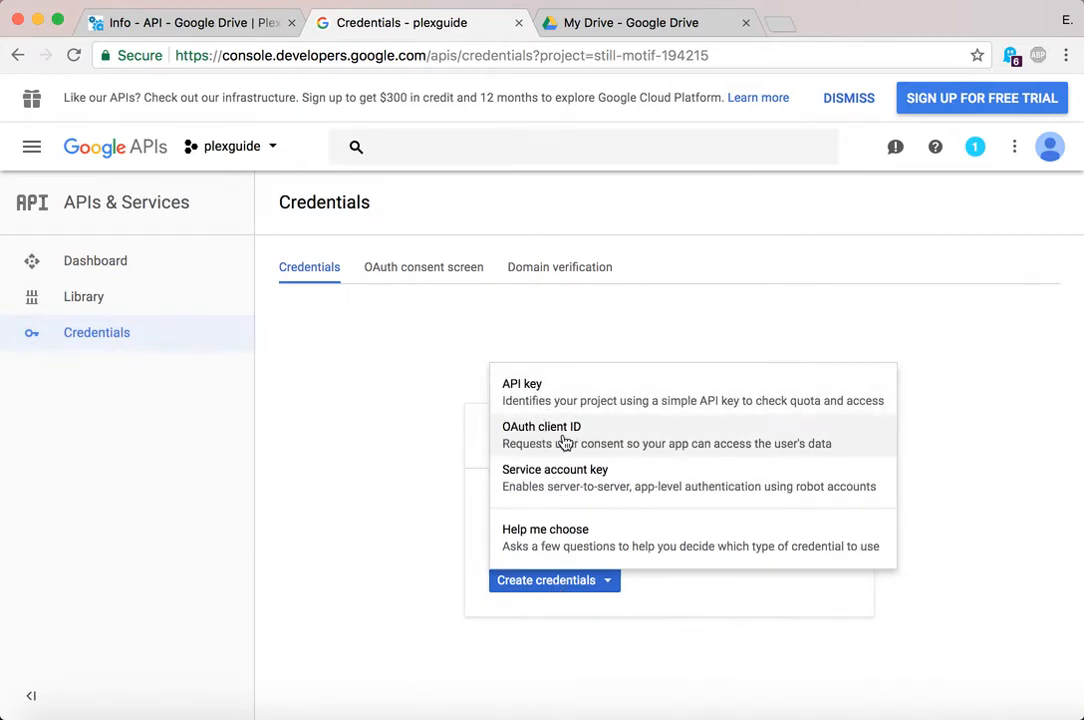
click(541, 435)
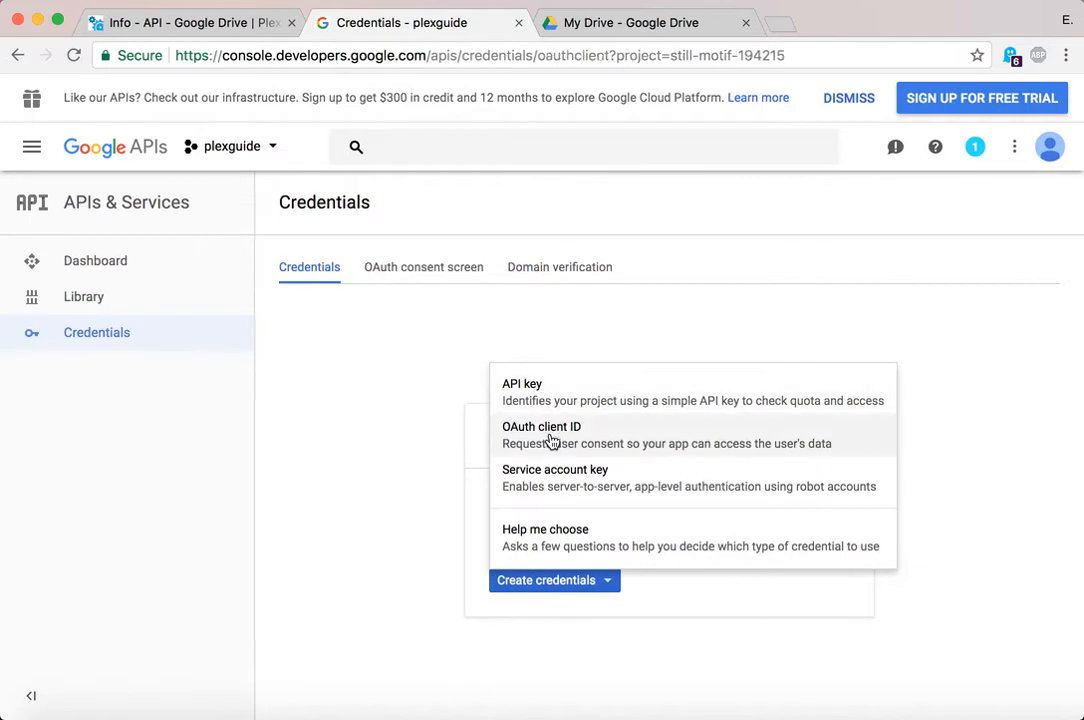
click(540, 434)
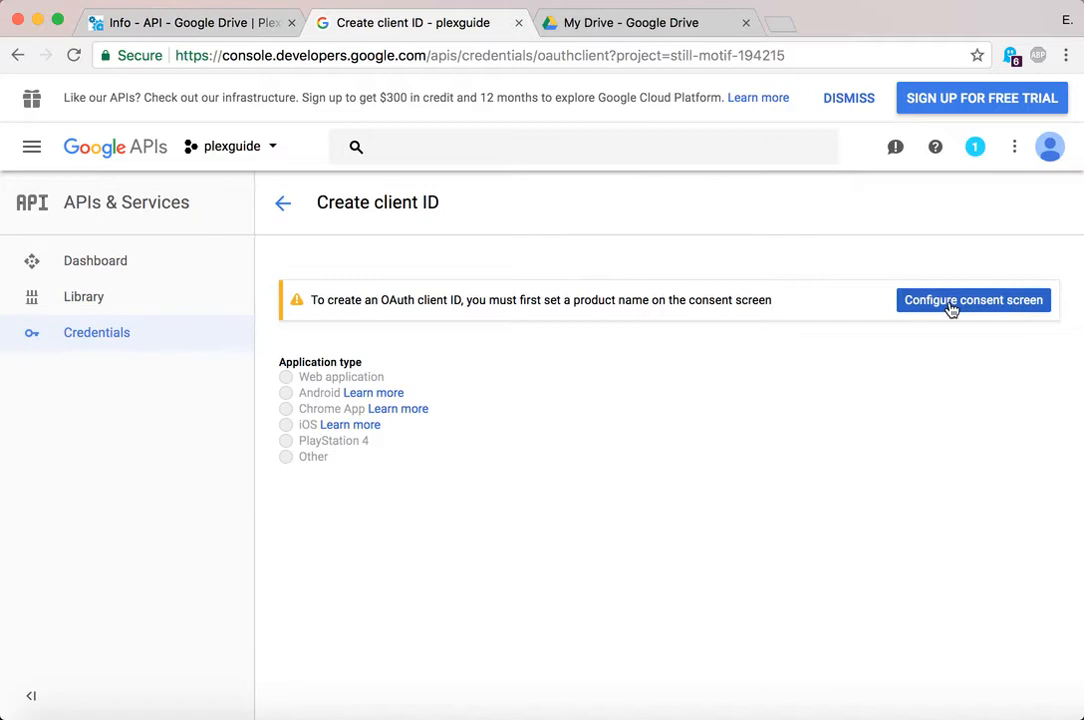
click(972, 300)
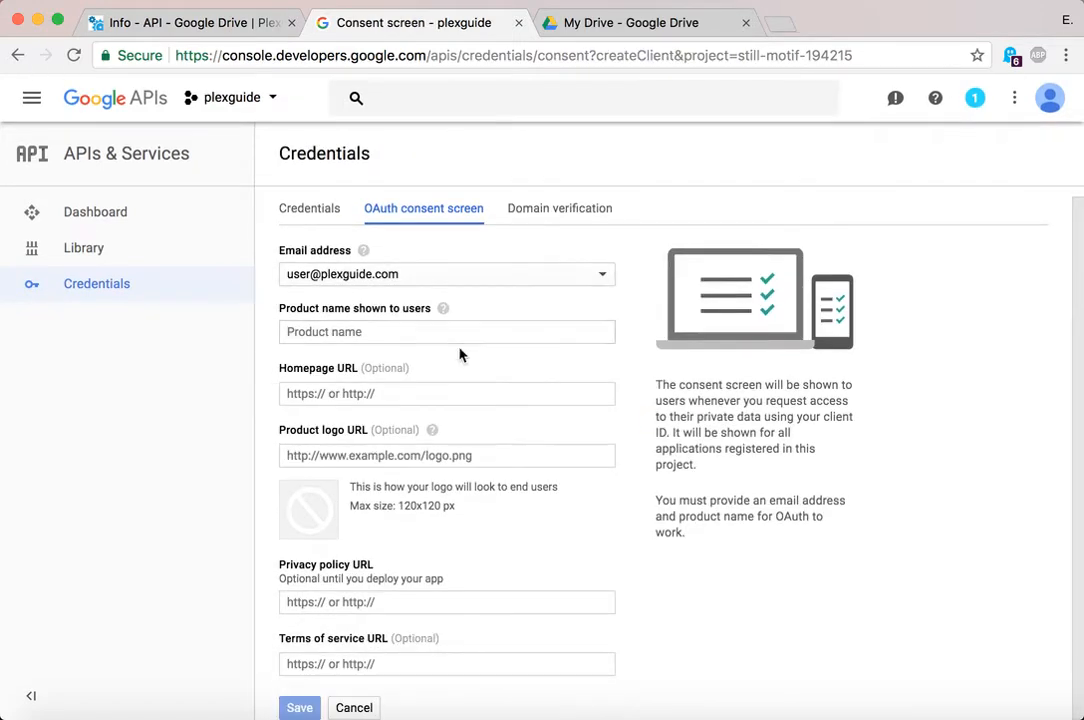
mouse_move(357, 447)
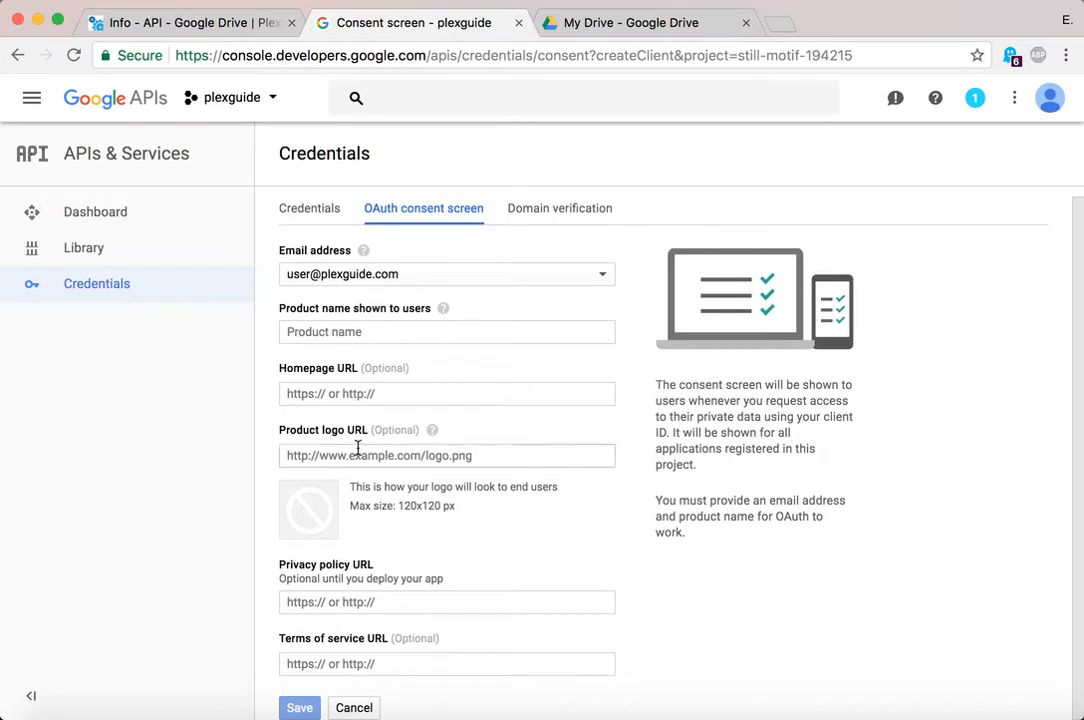
click(446, 331)
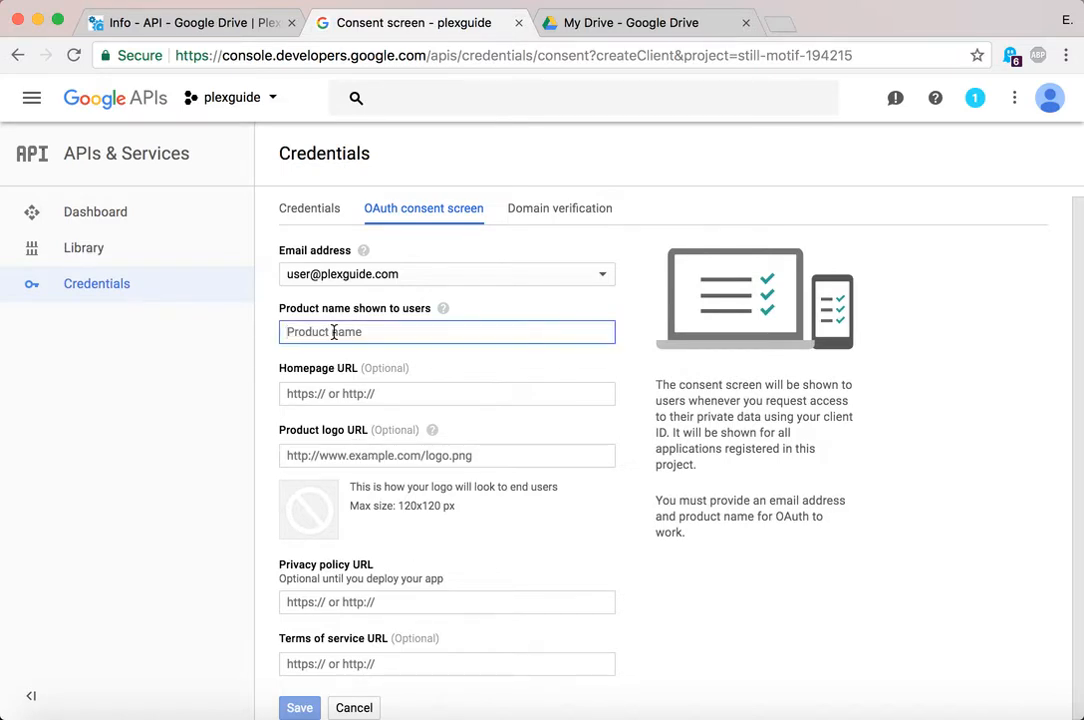
text(plexguide)
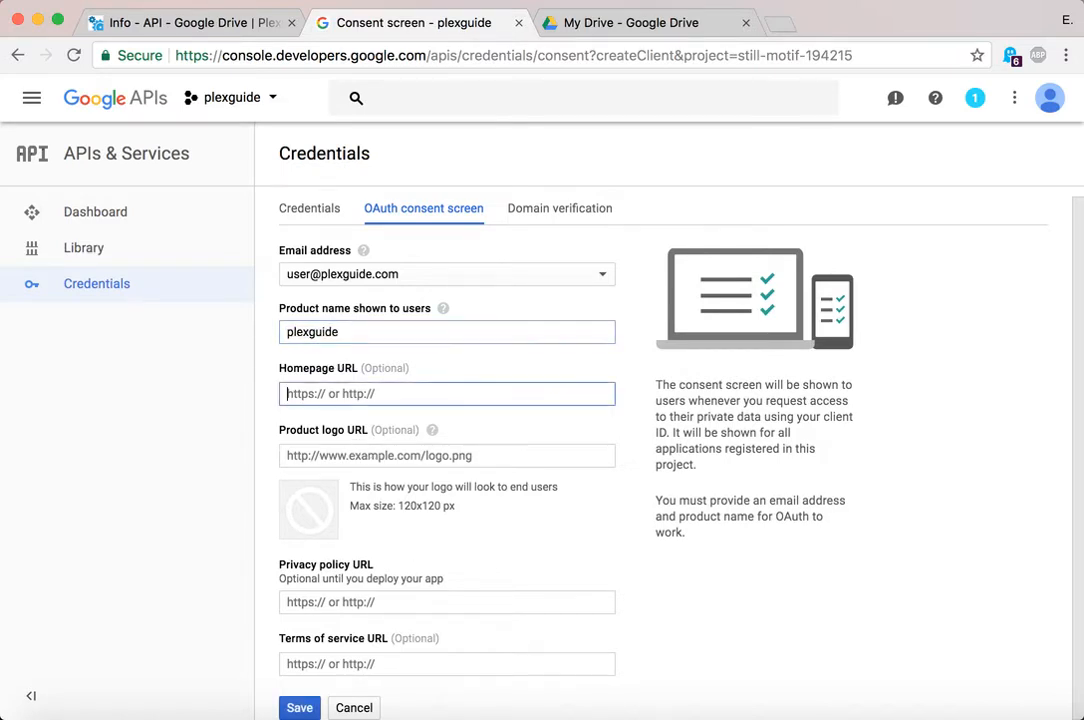
text(https://plexguide.com)
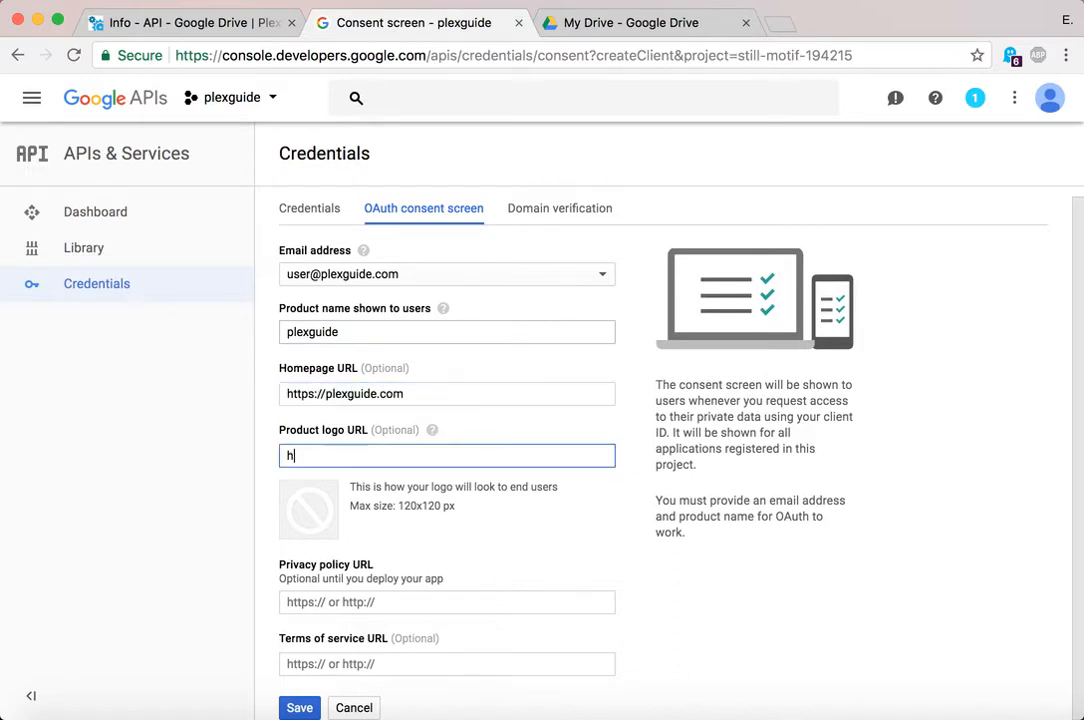
text(ttps://plexguide.com/)
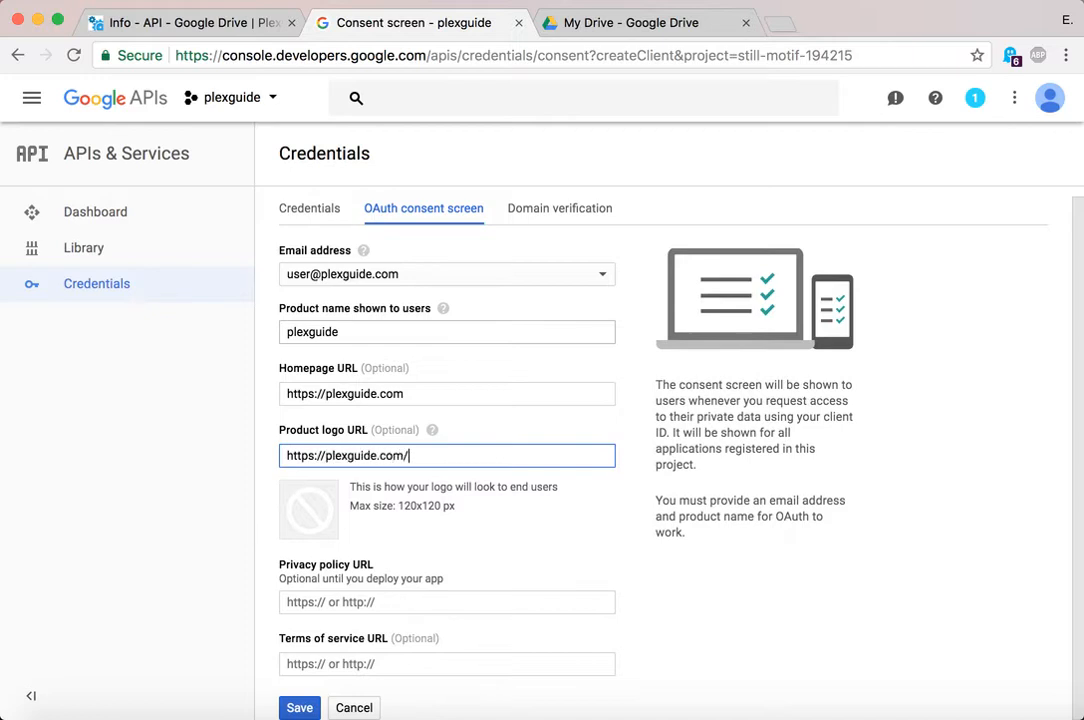
text(plexguide.png)
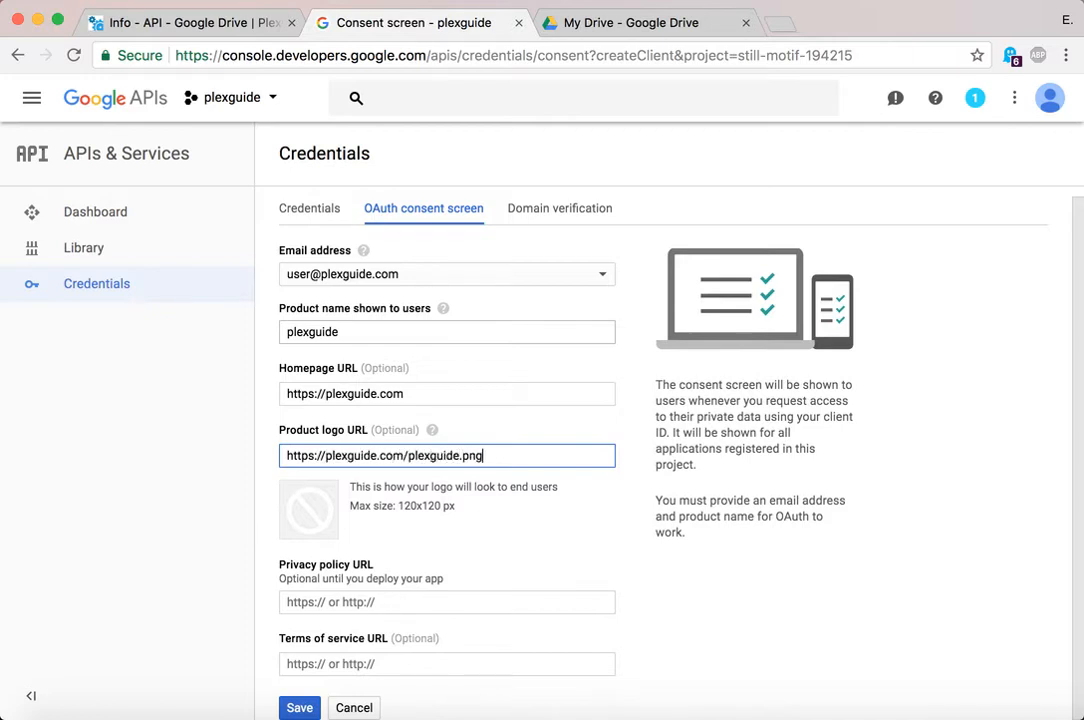
scroll(down, 3)
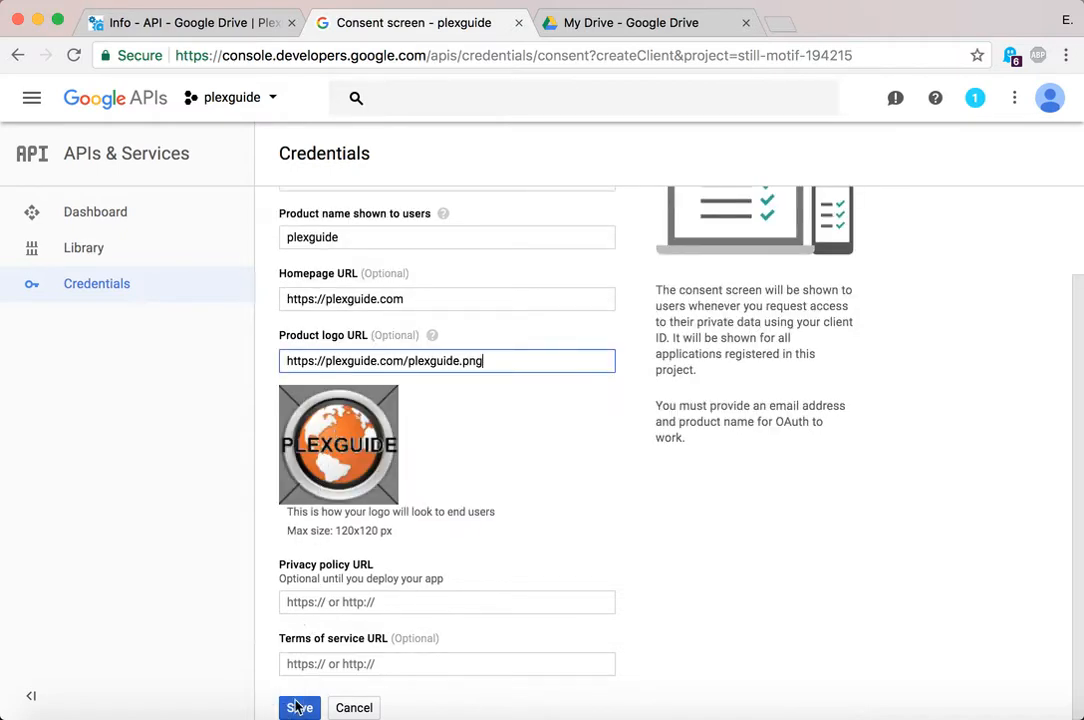
click(299, 707)
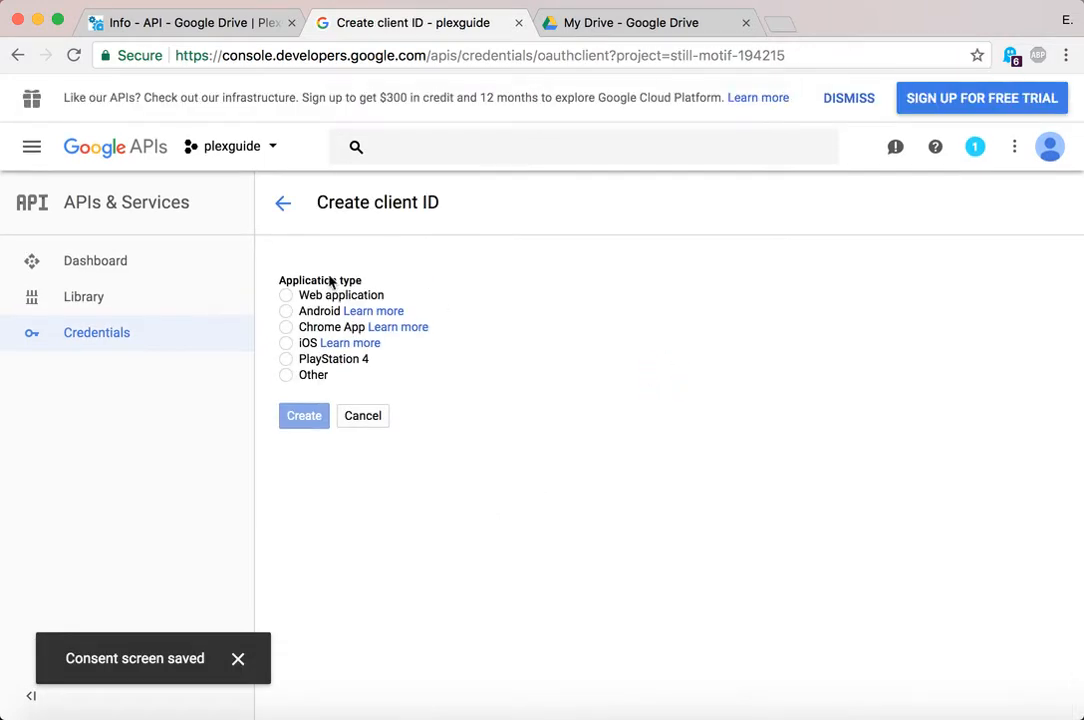
- Create an OAuth client ID of application type Other named plexdrive
click(286, 374)
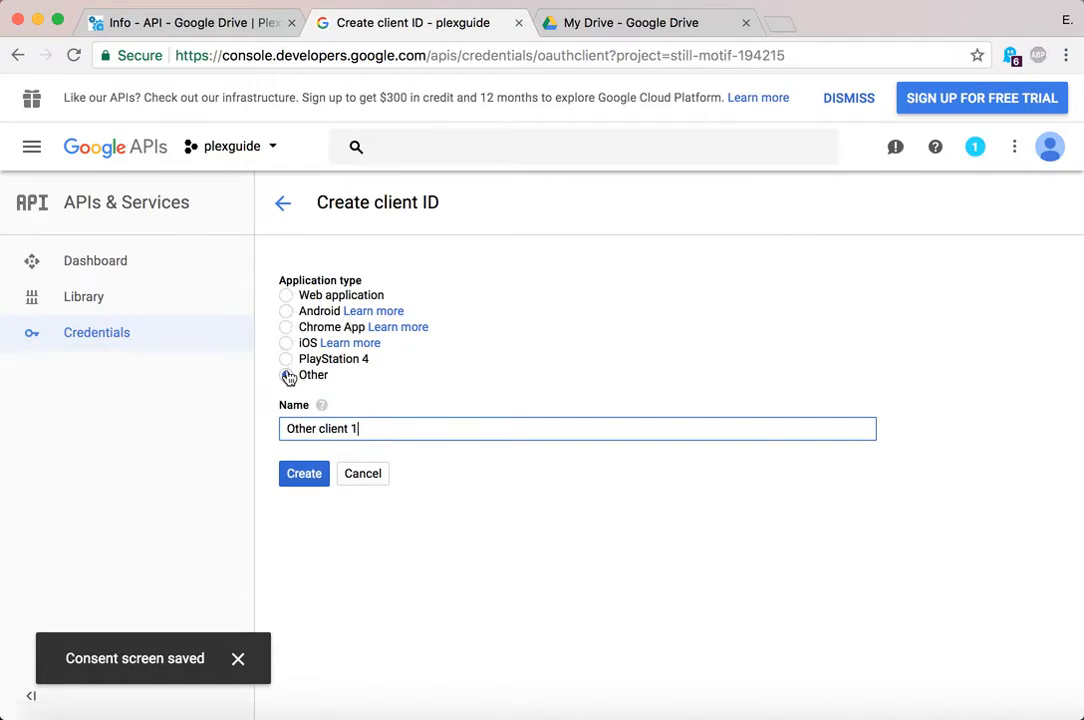
click(286, 374)
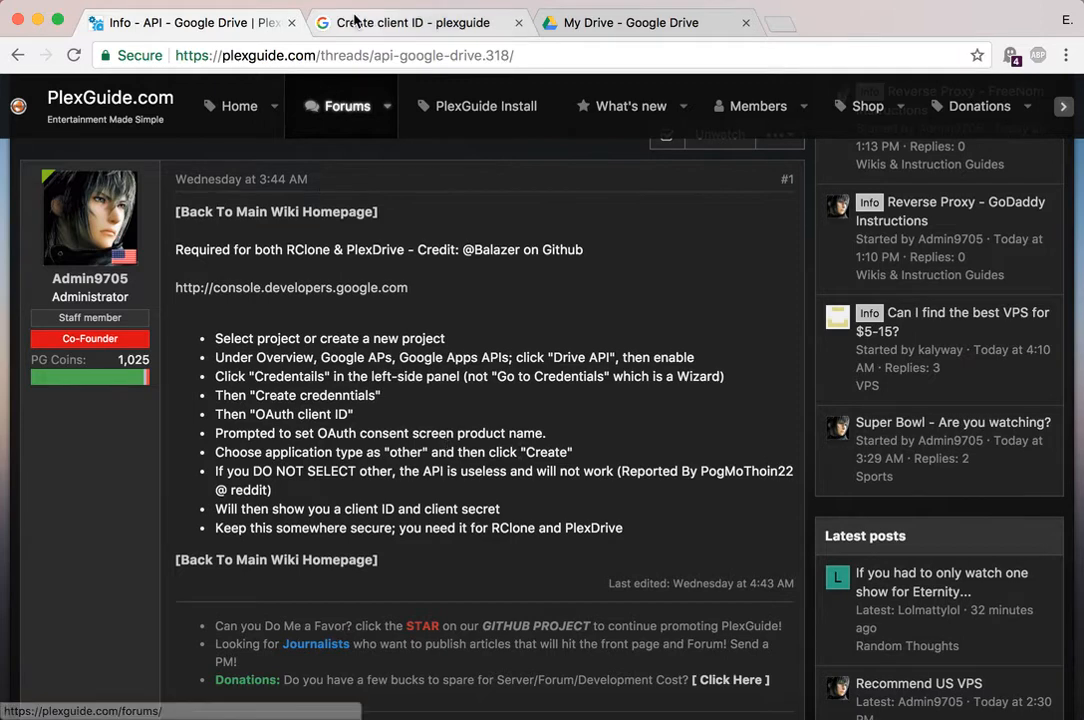
click(412, 22)
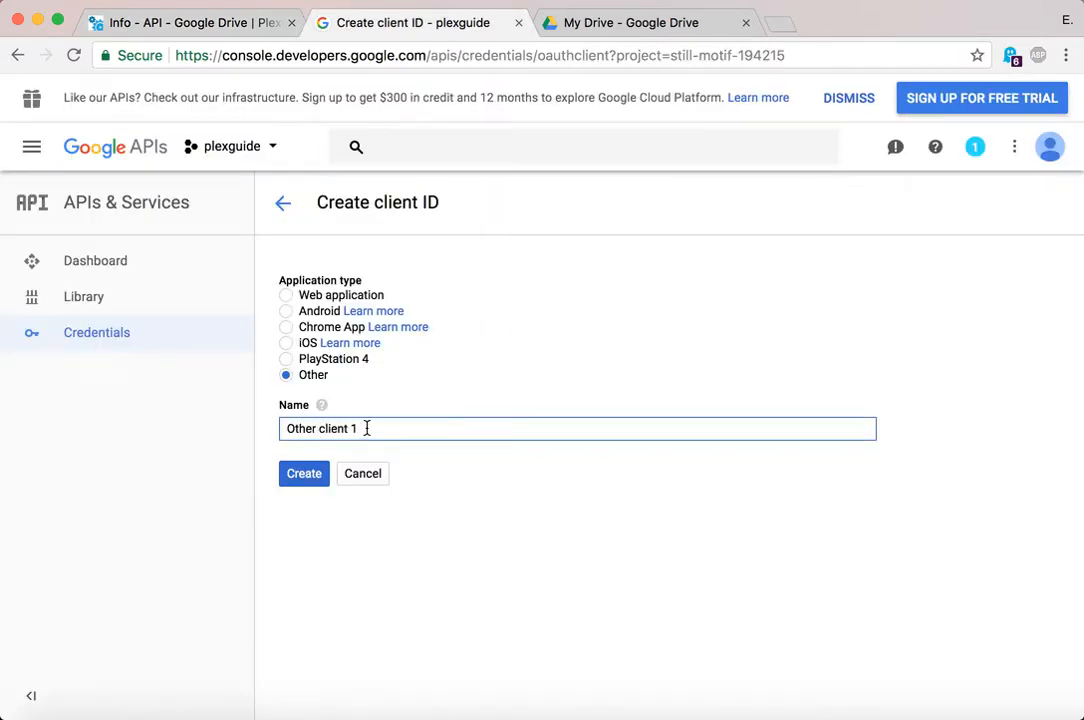
text(plexdrive)
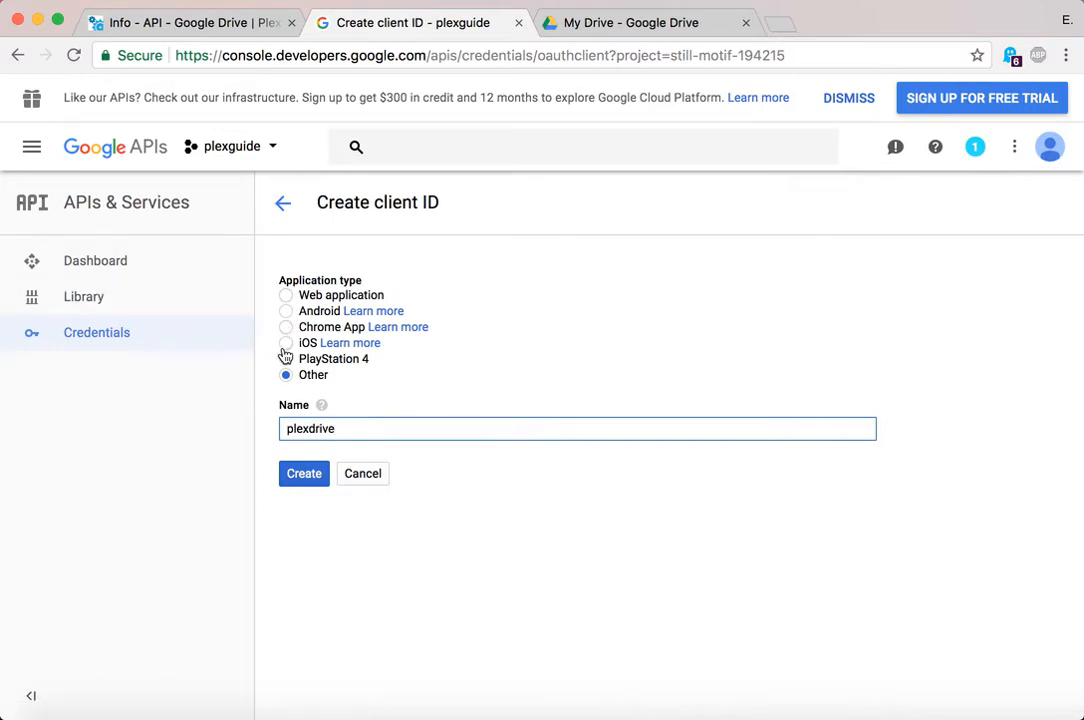
click(304, 473)
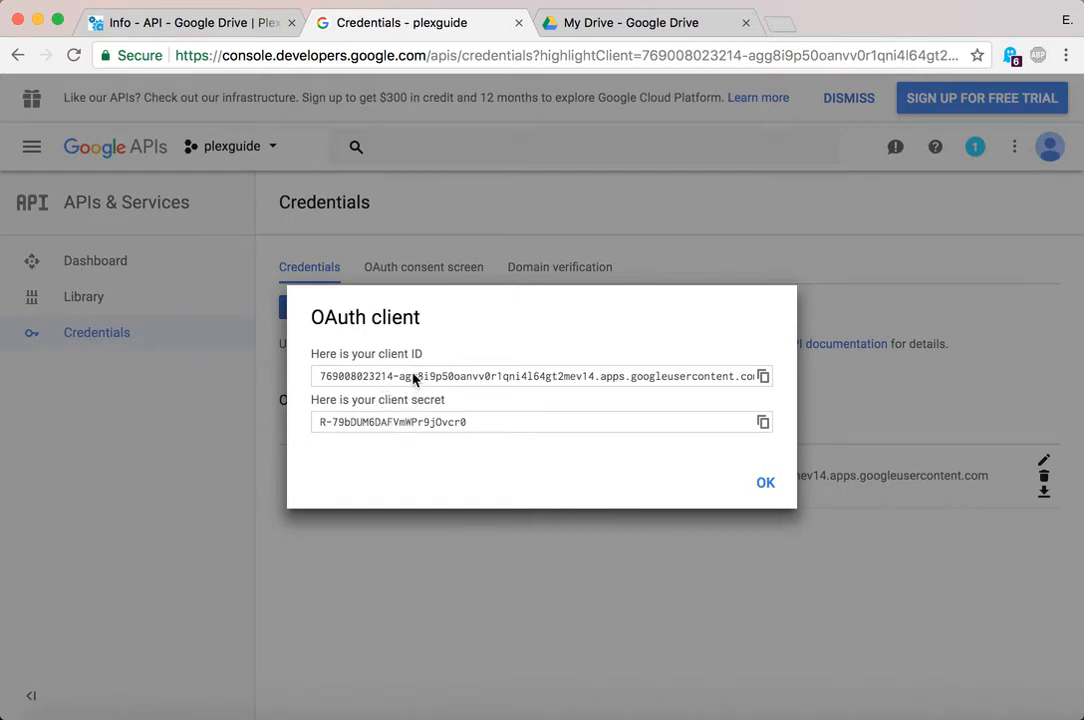
mouse_move(413, 388)
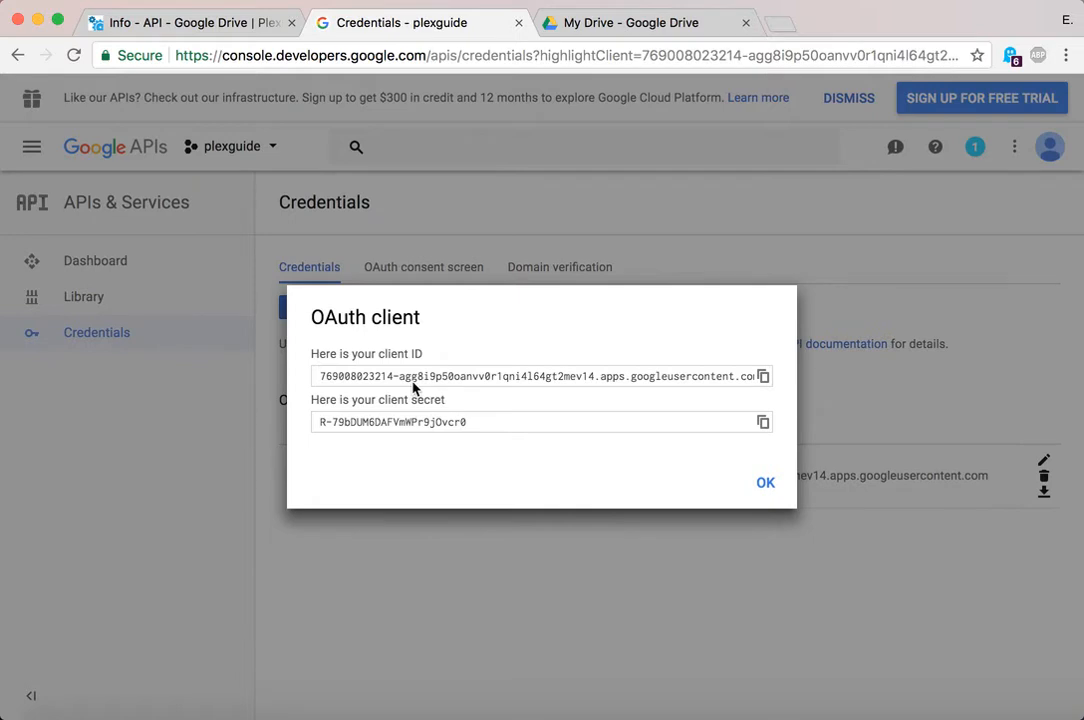
mouse_move(413, 391)
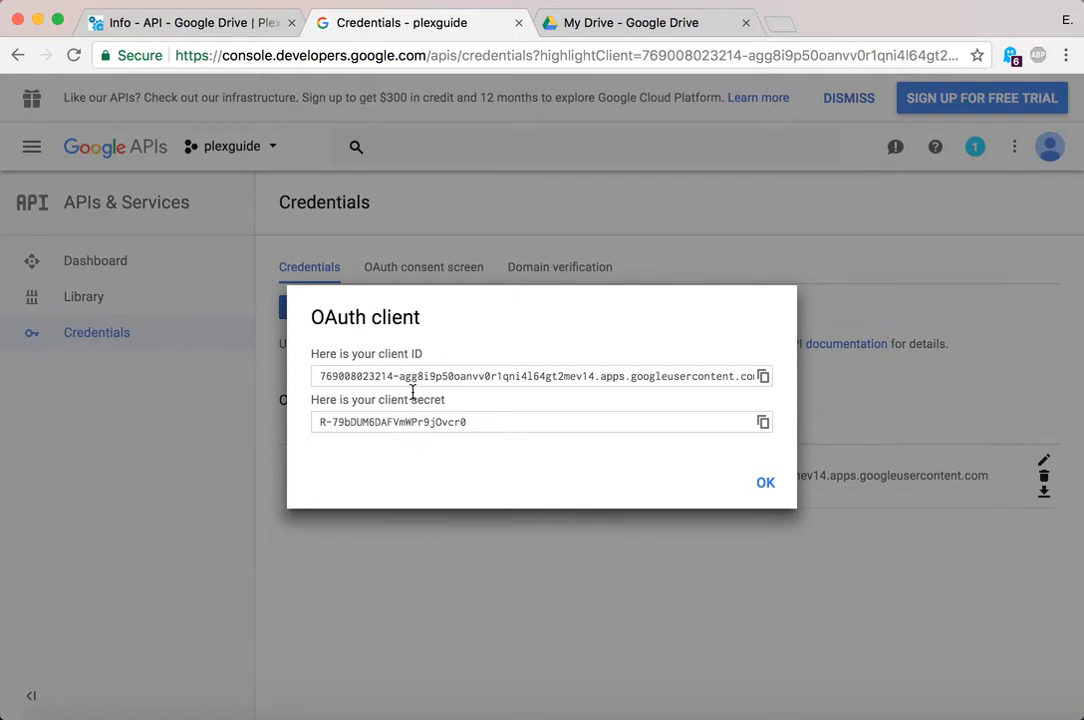
mouse_move(470, 717)
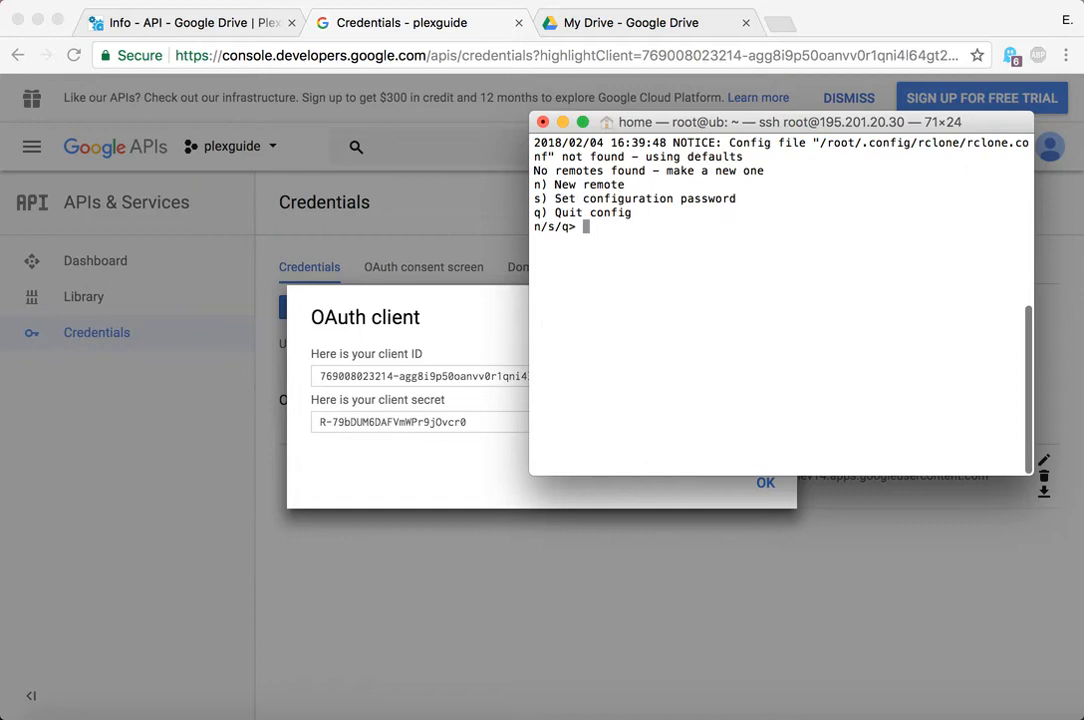
- Start a new rclone remote with storage type 10, Google Drive
text(n)
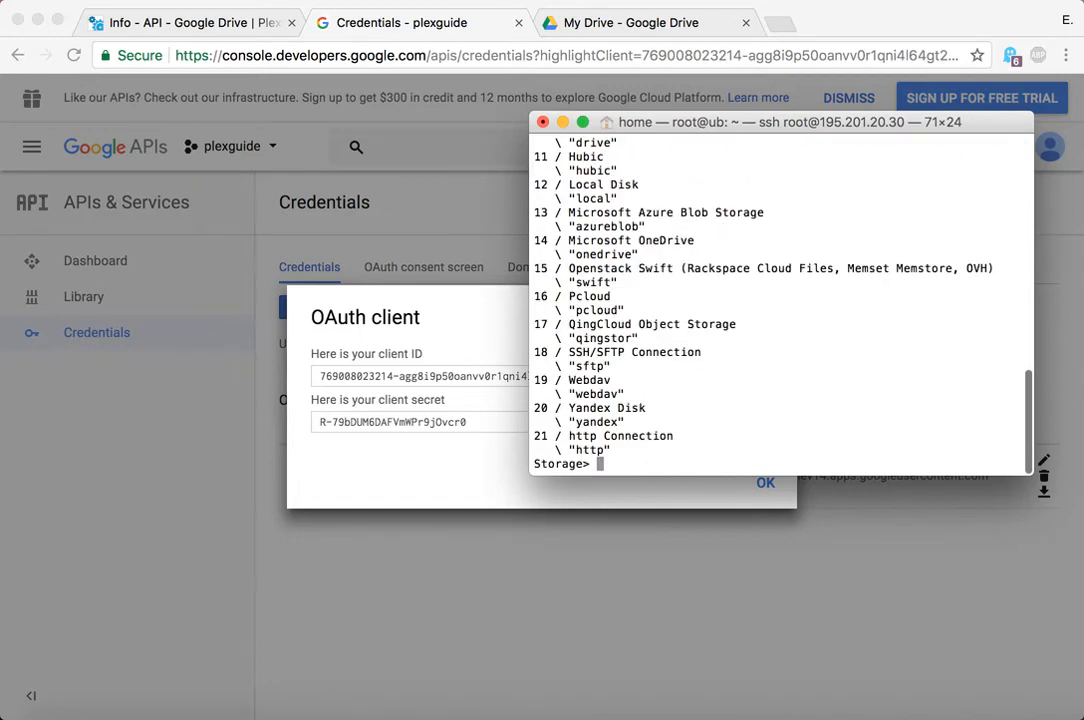
text(10)
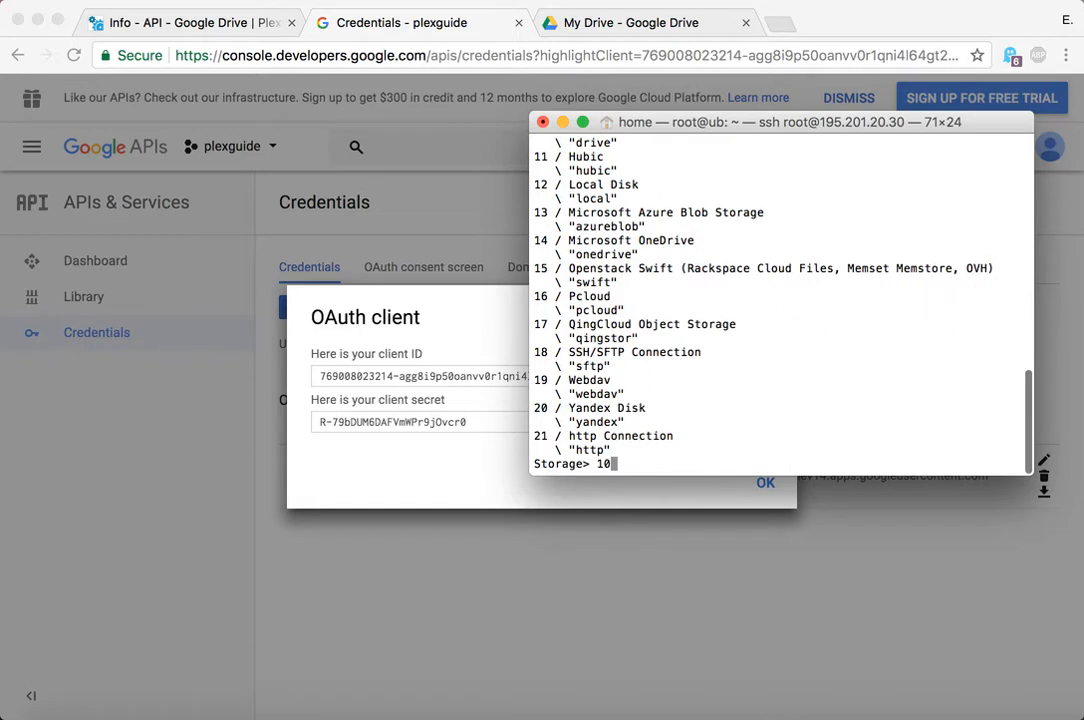
key(enter)
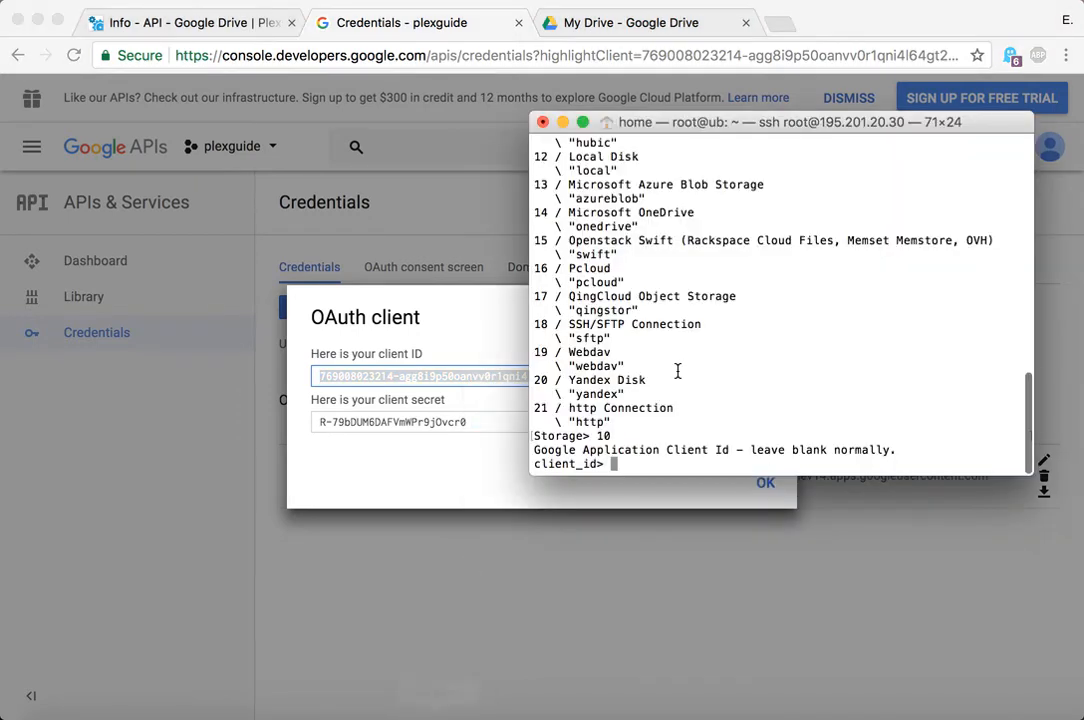
mouse_move(670, 490)
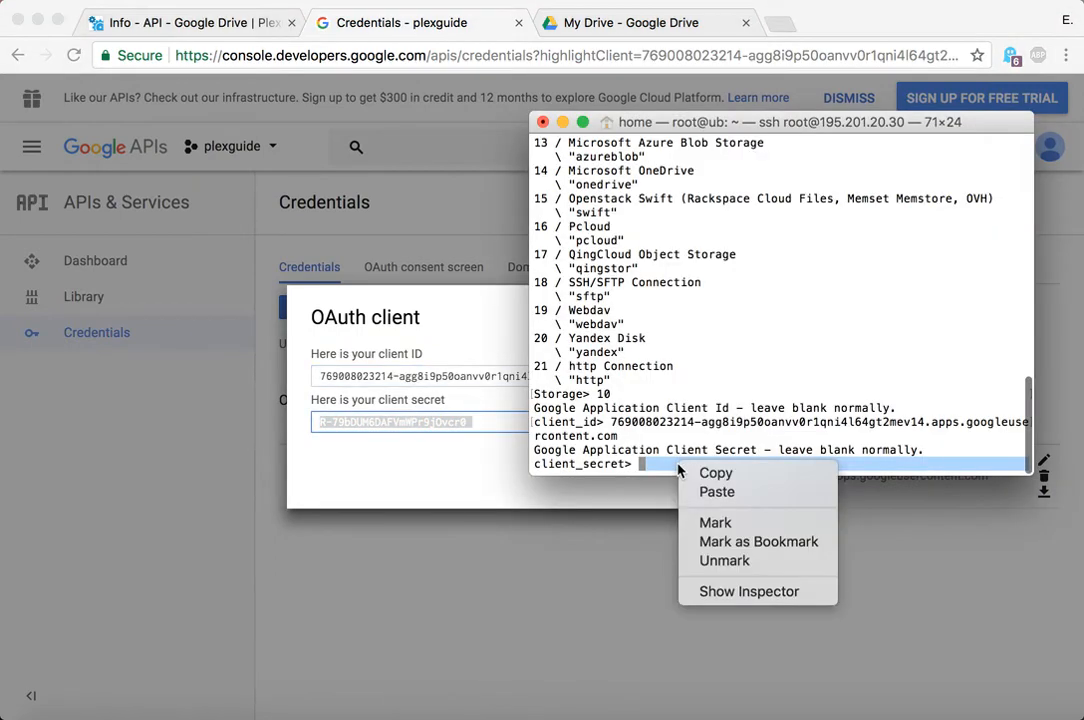
- Paste the client secret, decline auto config, and open the authorization link
click(716, 491)
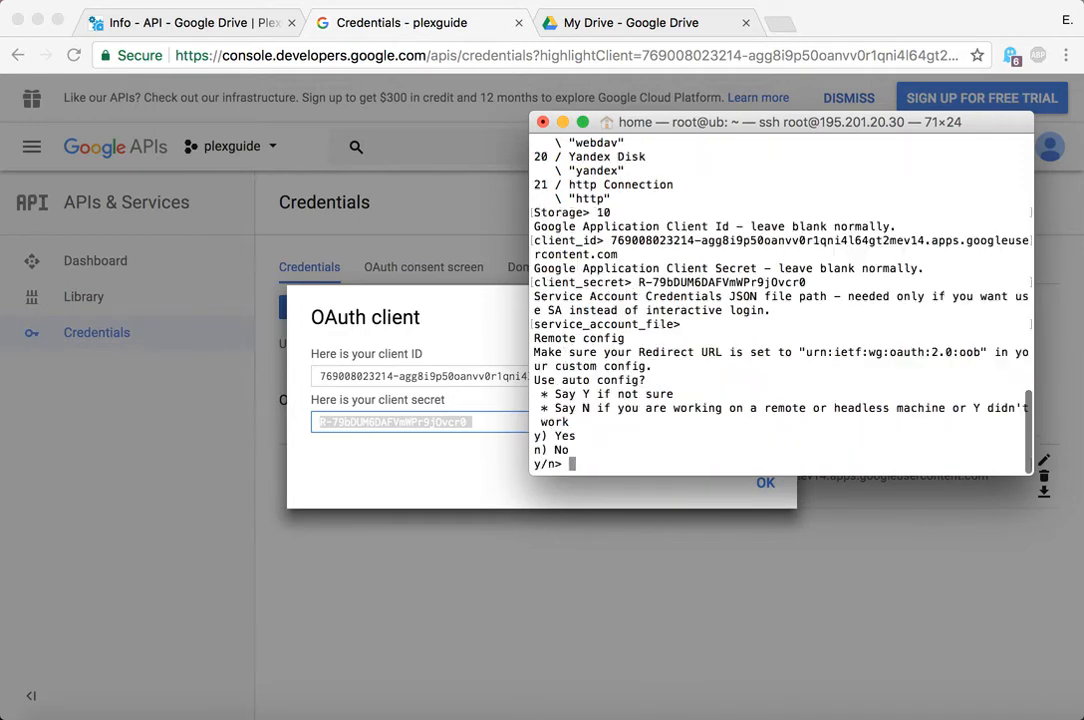
text(n)
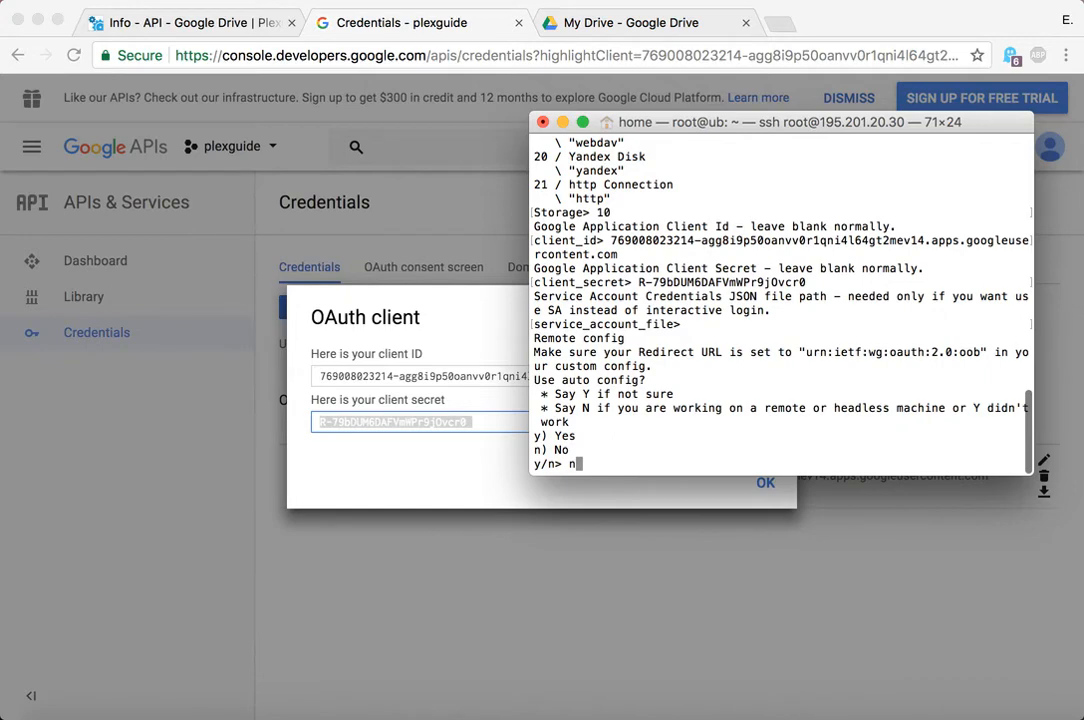
key(enter)
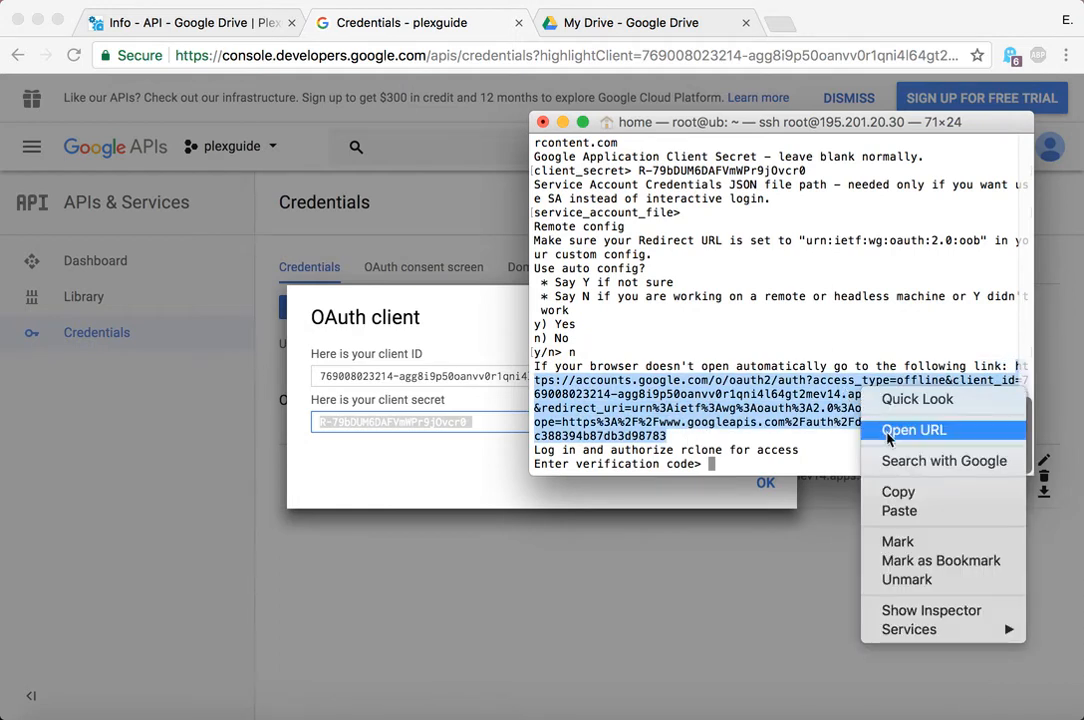
click(912, 429)
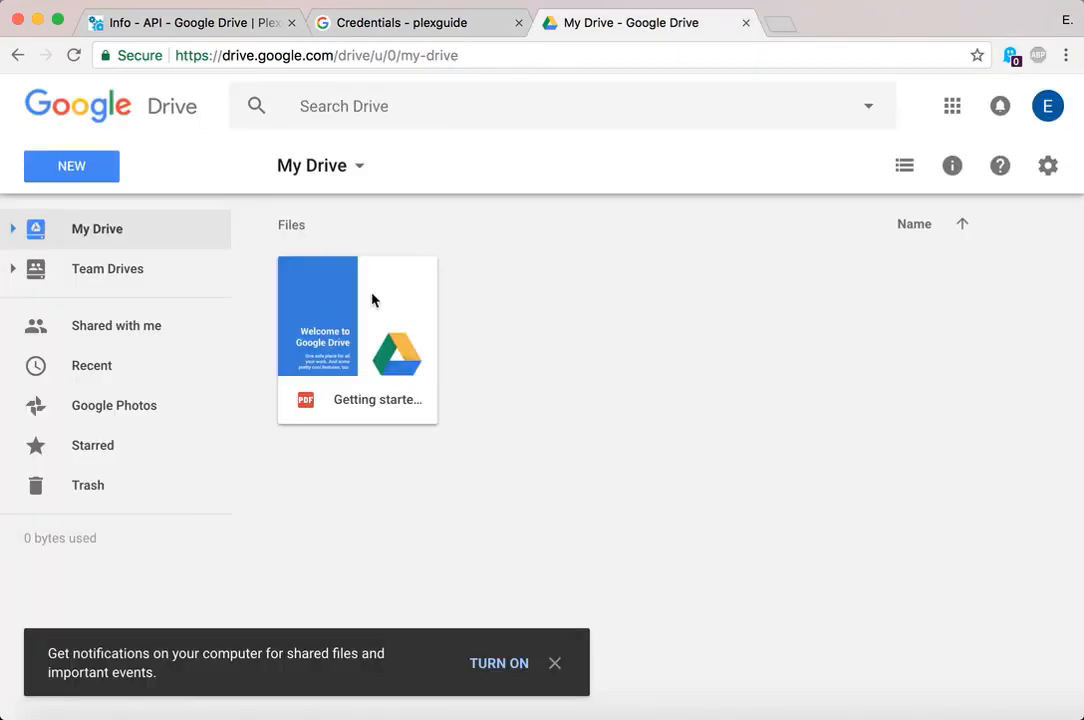
- Allow rclone access to Google Drive with the account and copy the verification code
click(410, 22)
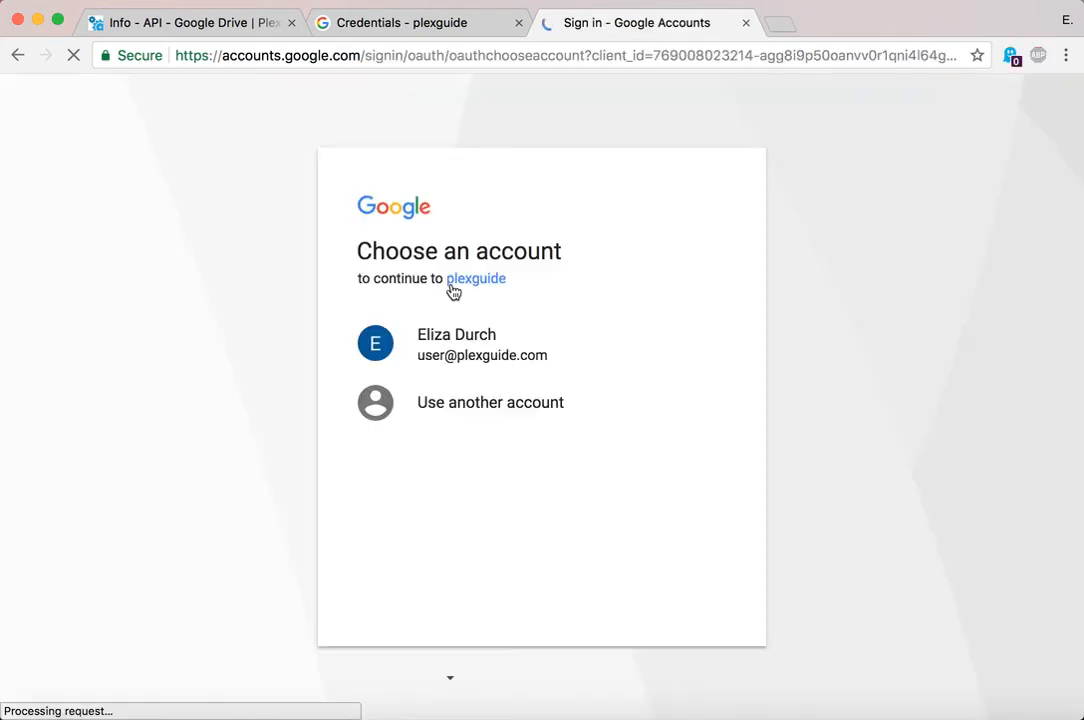
click(482, 344)
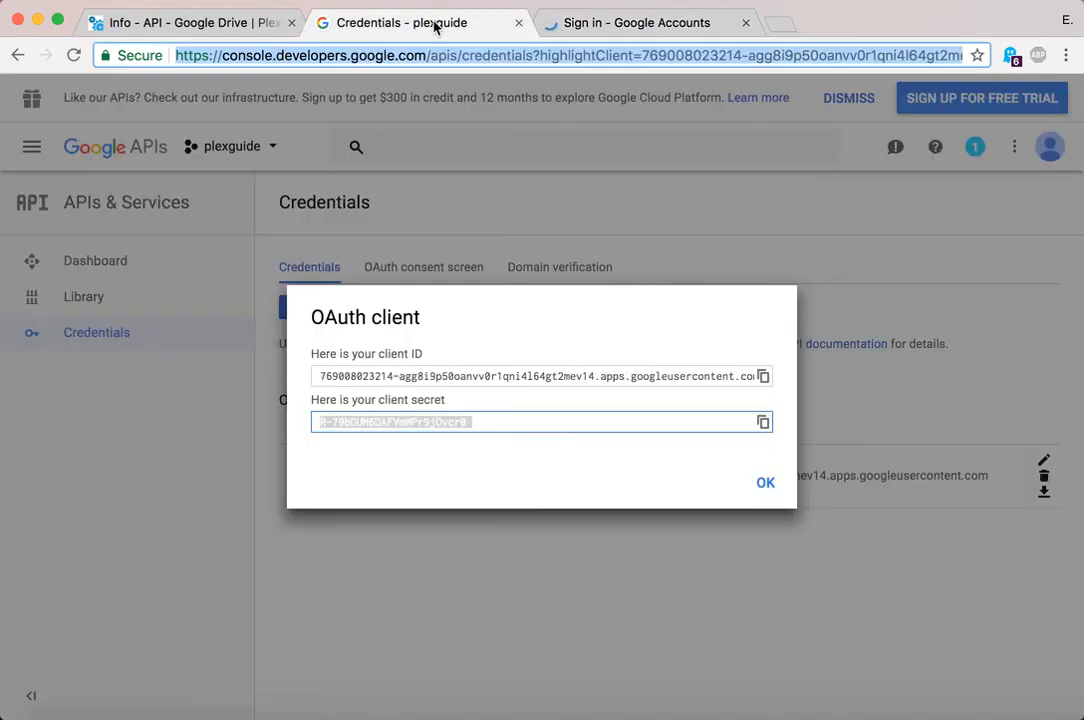
mouse_move(577, 124)
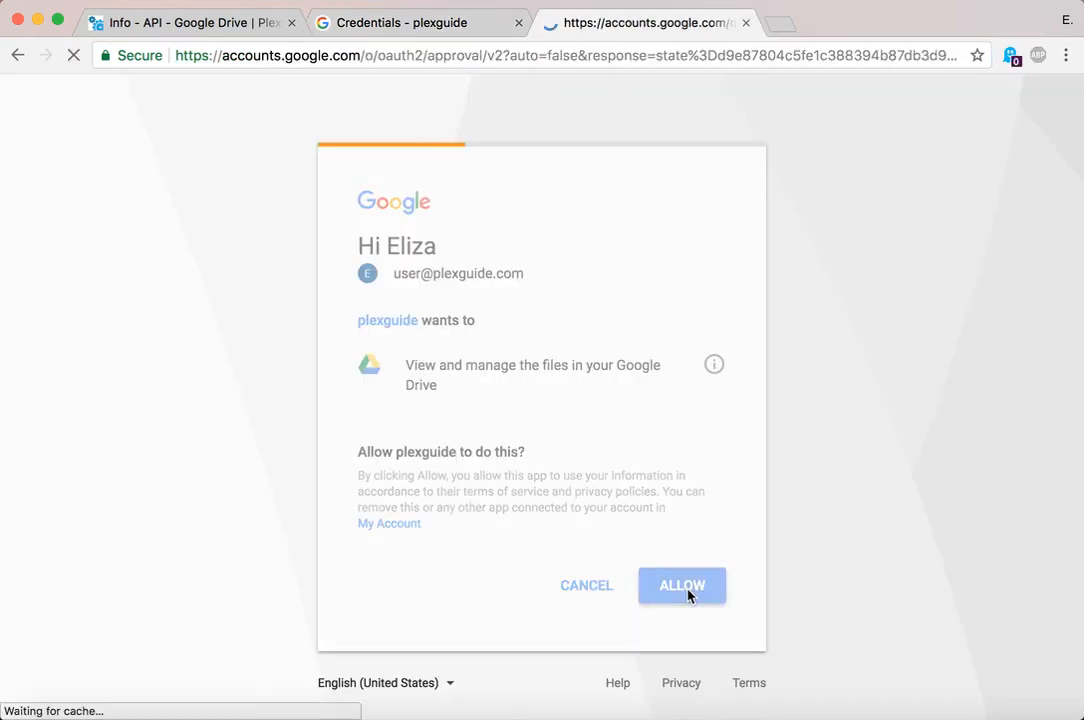
click(682, 585)
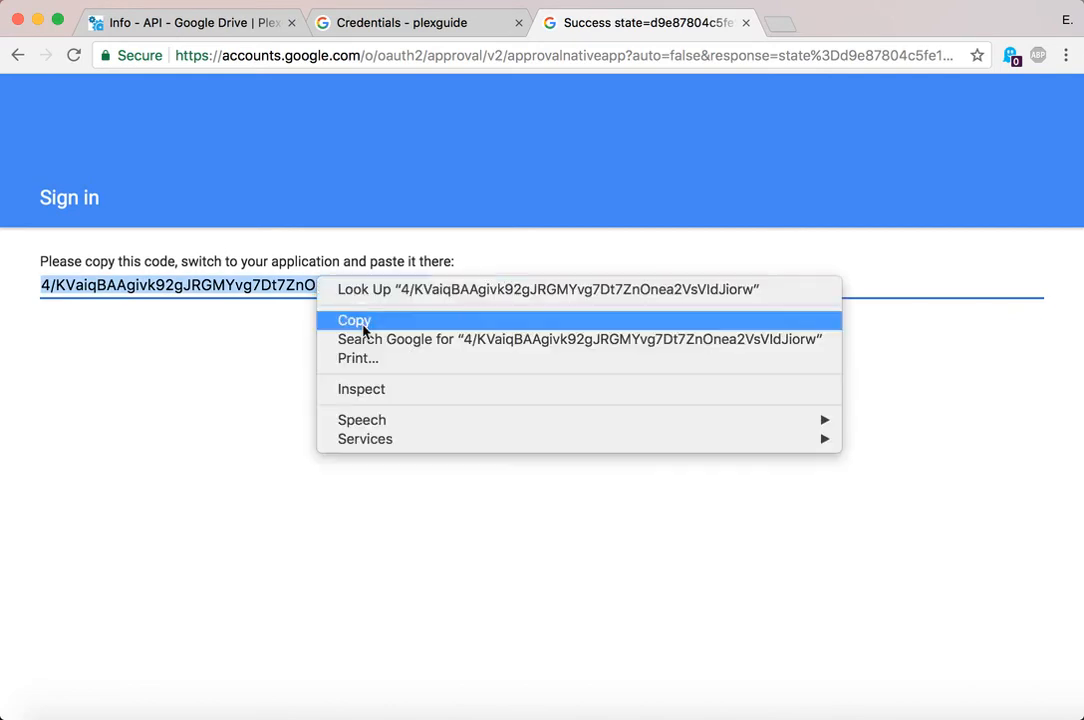
click(354, 320)
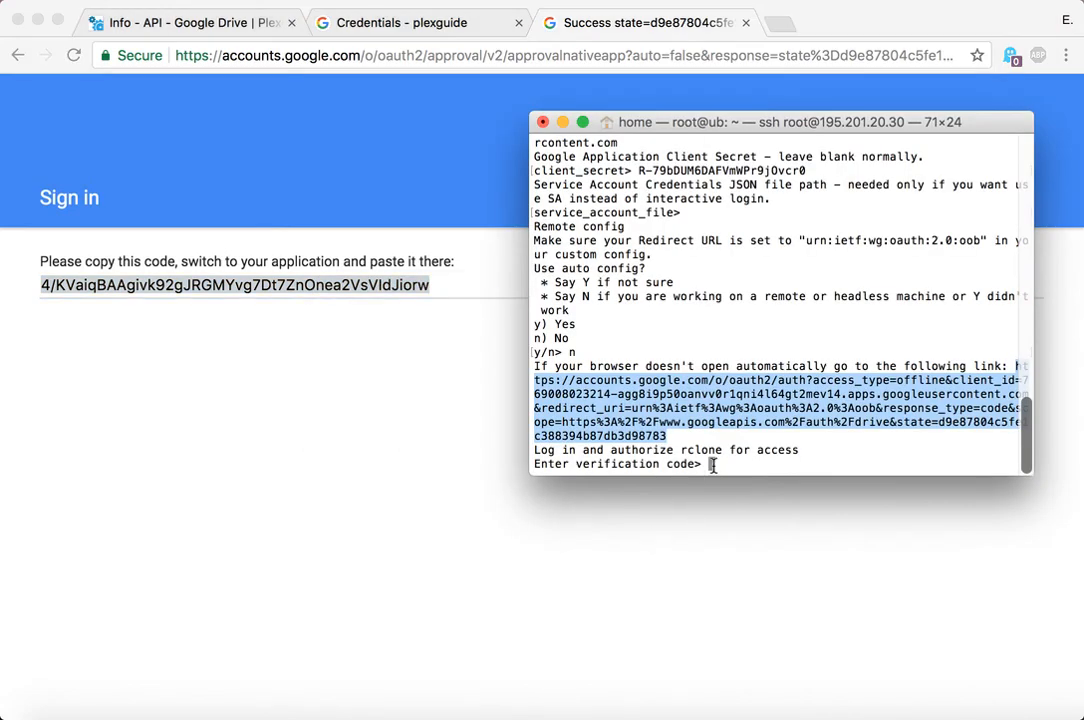
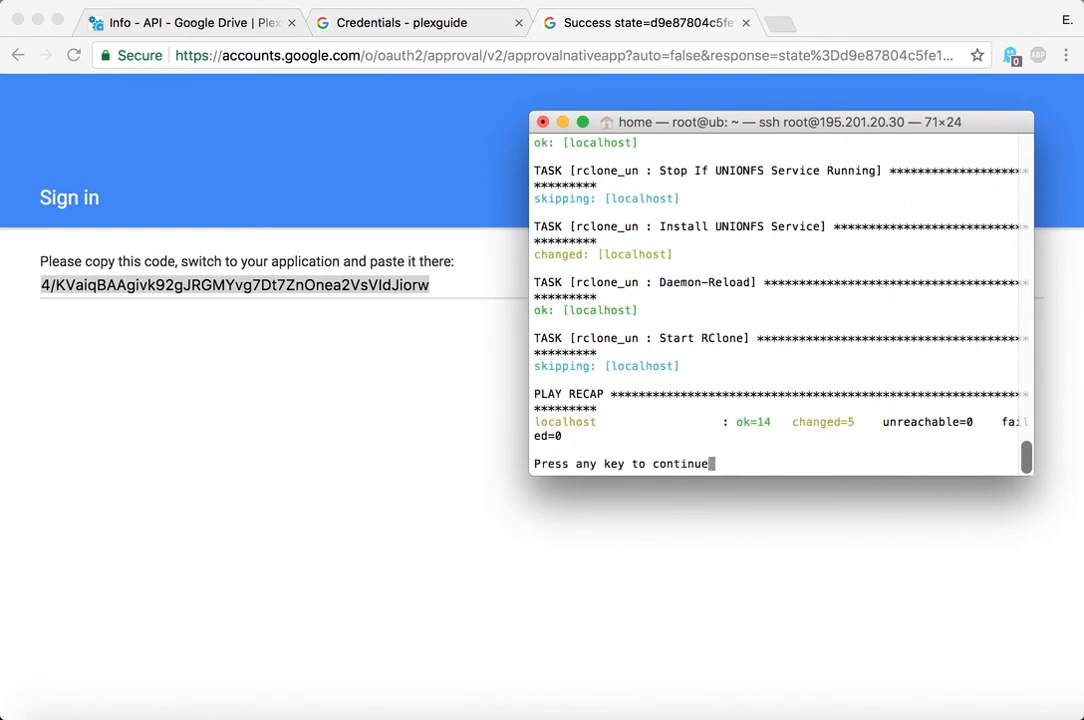
- Enter the verification code, answer n to team drive, confirm with y, and dismiss the install summary
key(enter)
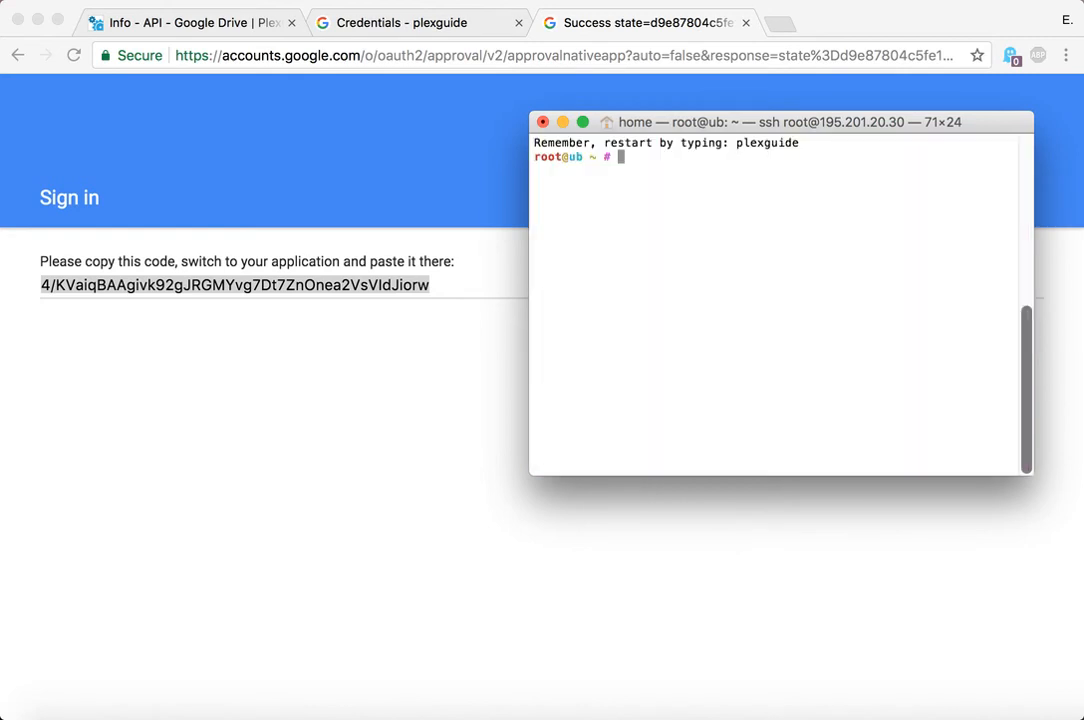
- Change to /mnt/gdrive and list its contents, showing the Getting started file
text(cd)
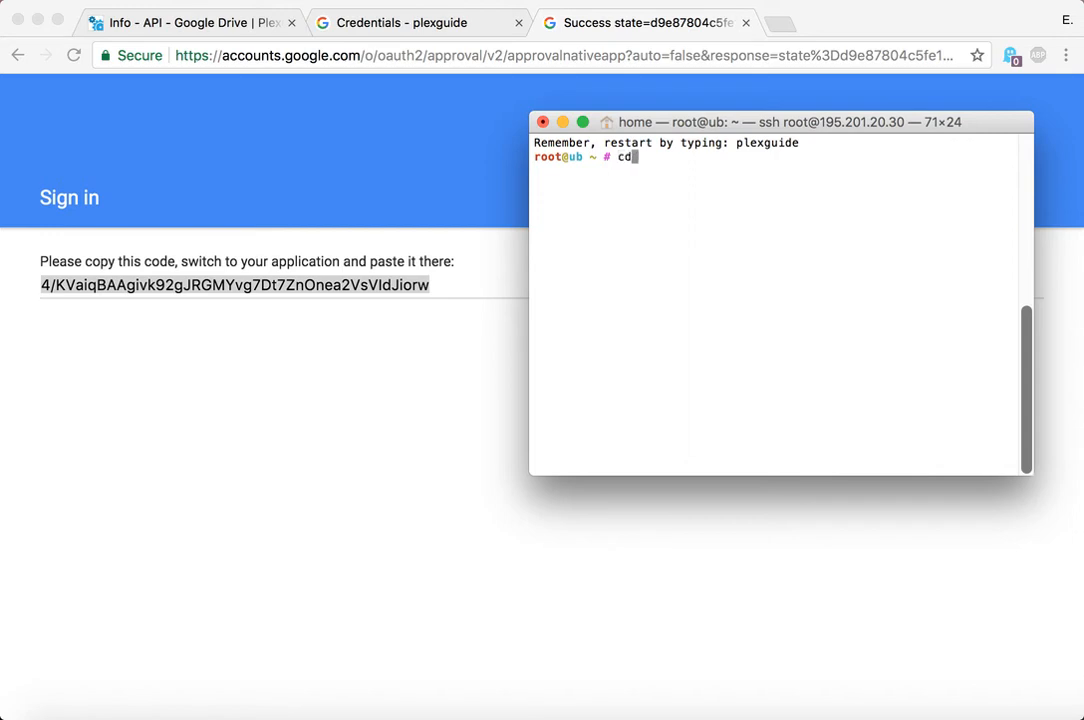
text(/mnt/gd)
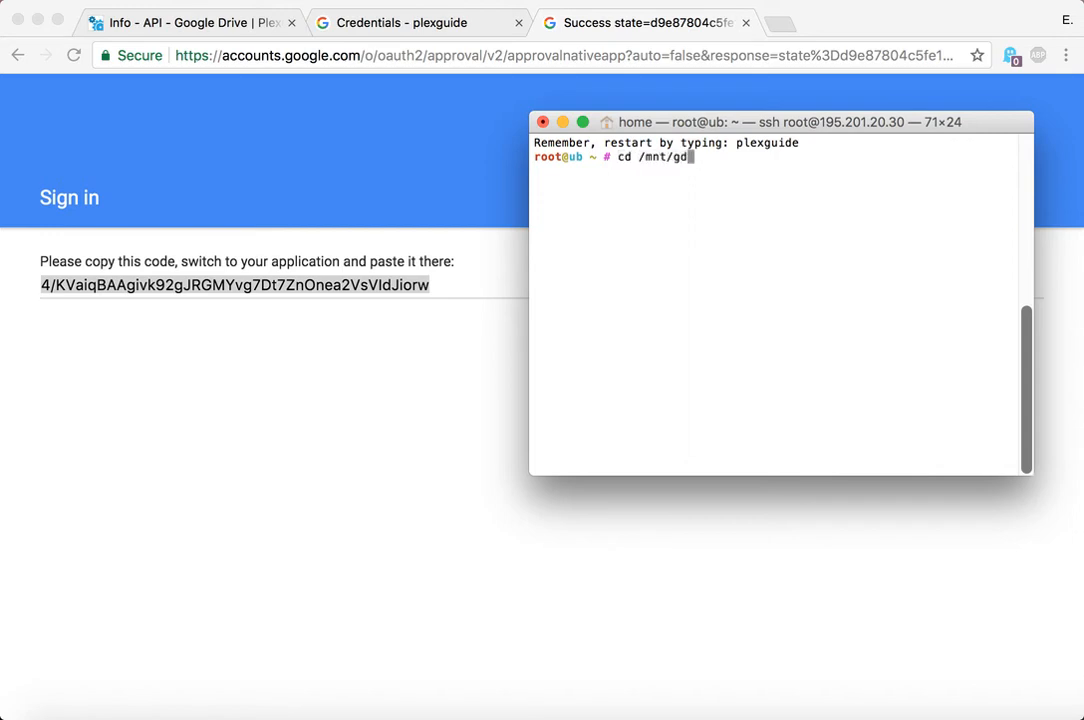
text(rive)
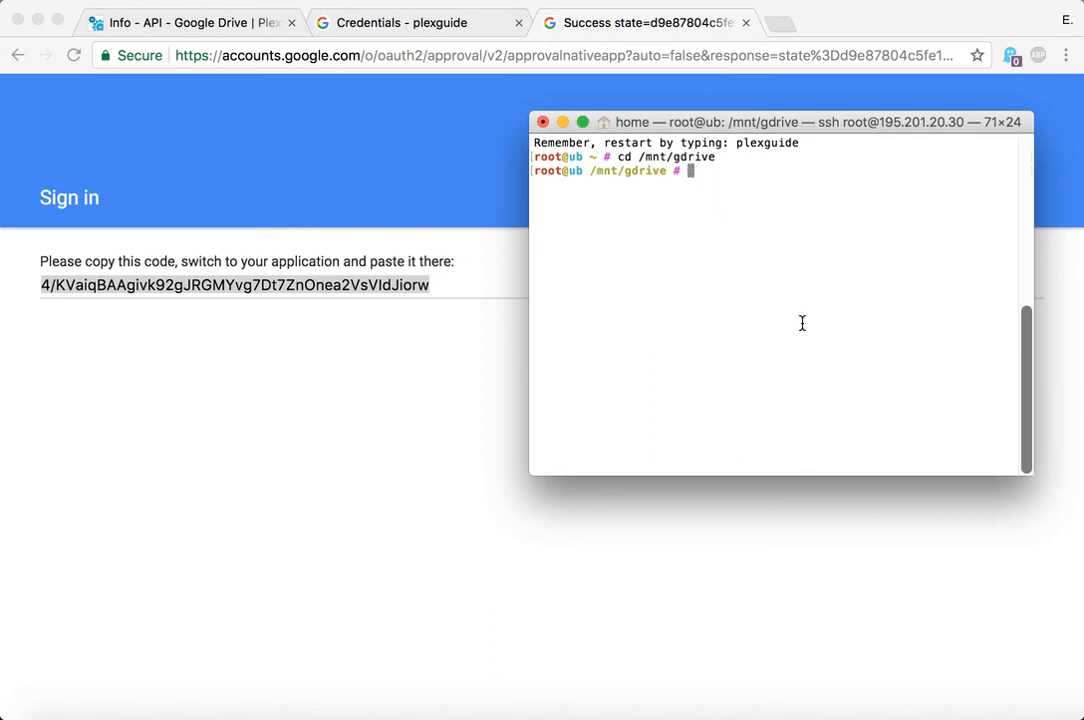
mouse_move(693, 187)
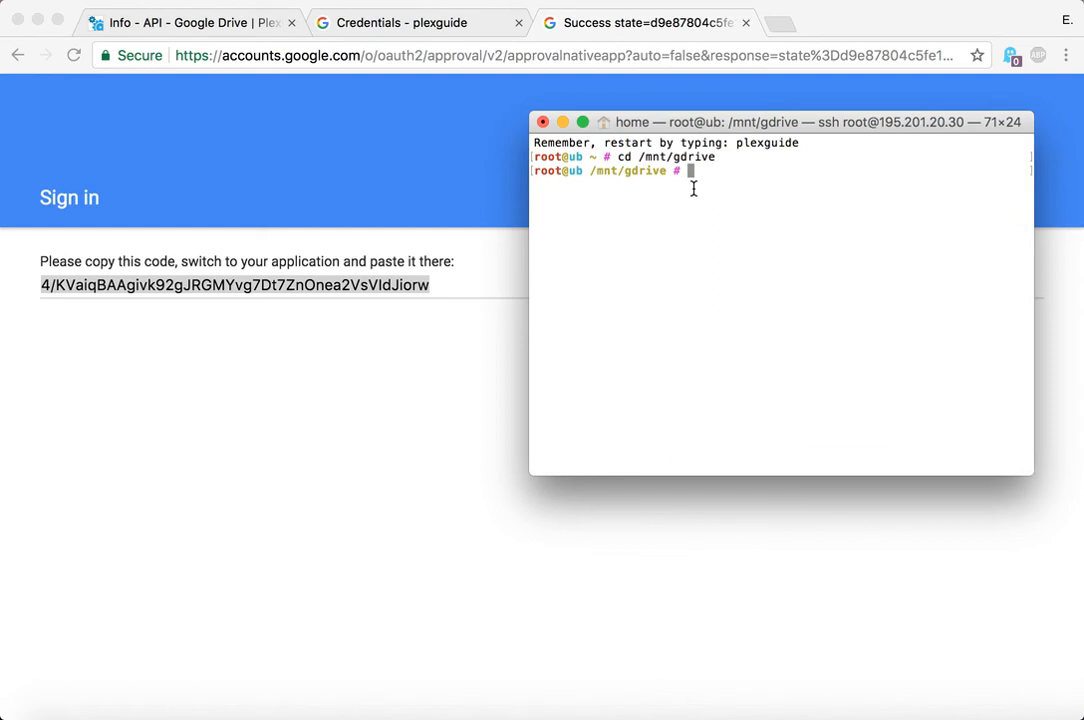
text(dir)
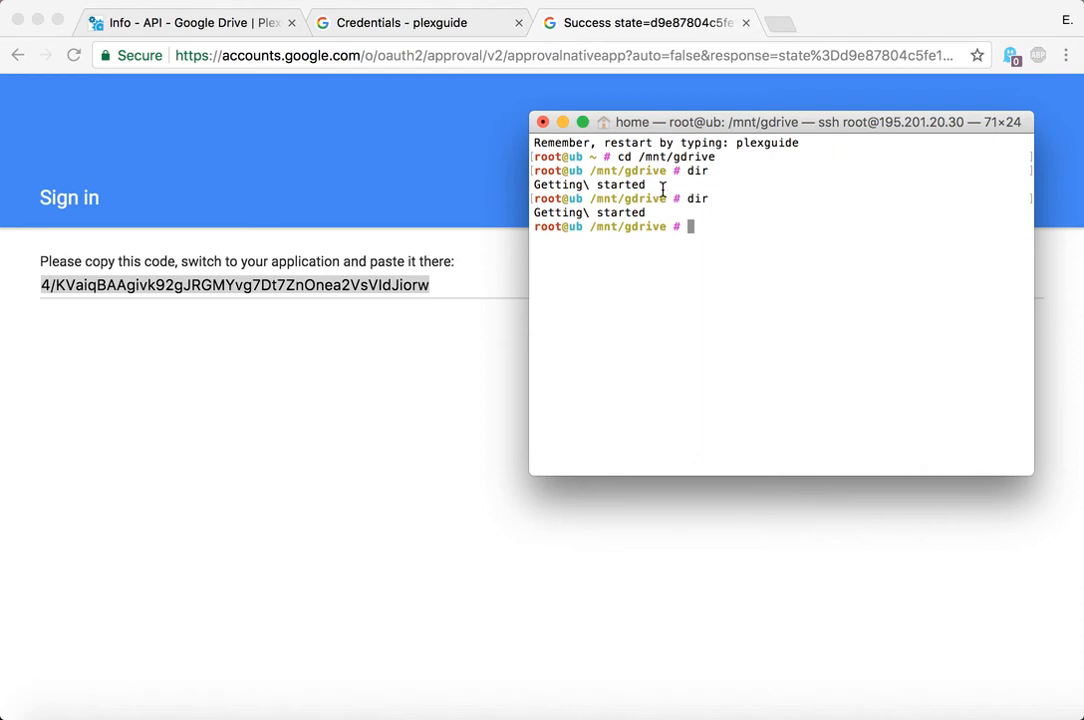
- Create an empty cat.txt with touch, then switch to the browser to check for it
text(t)
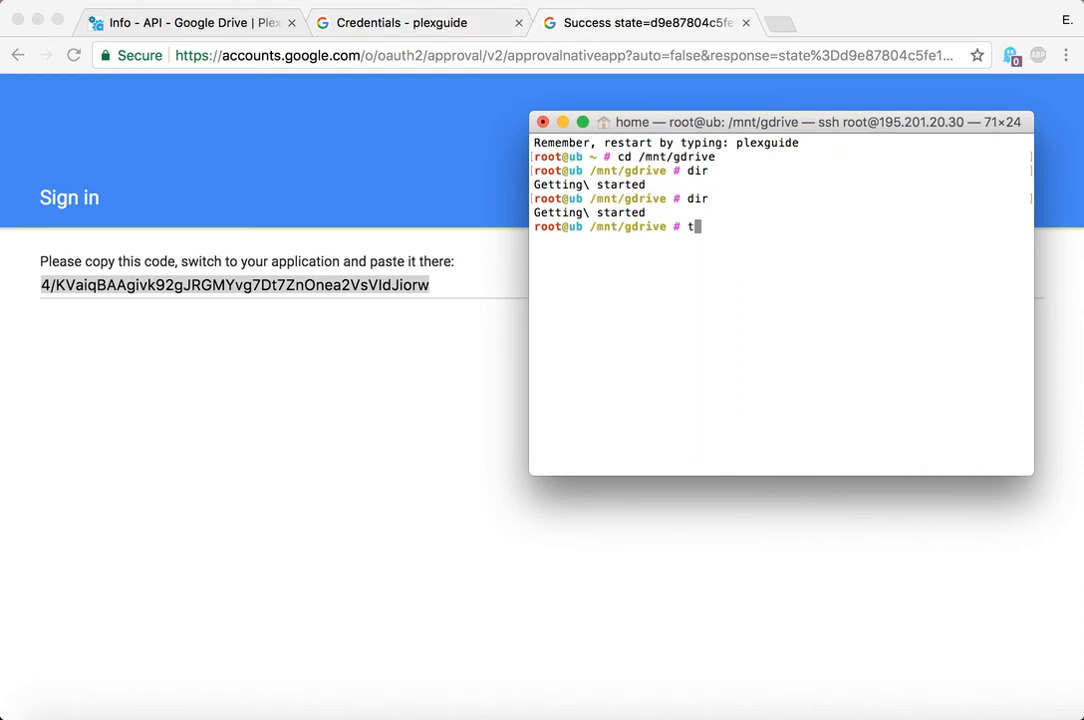
text(ouch cat.txt)
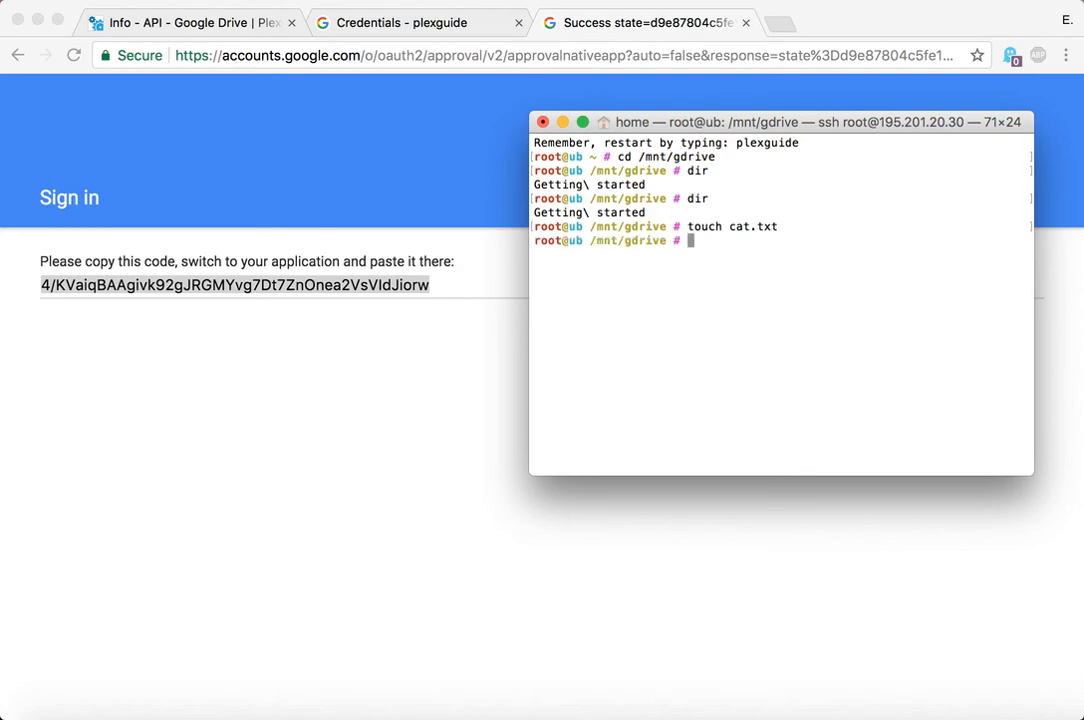
click(418, 22)
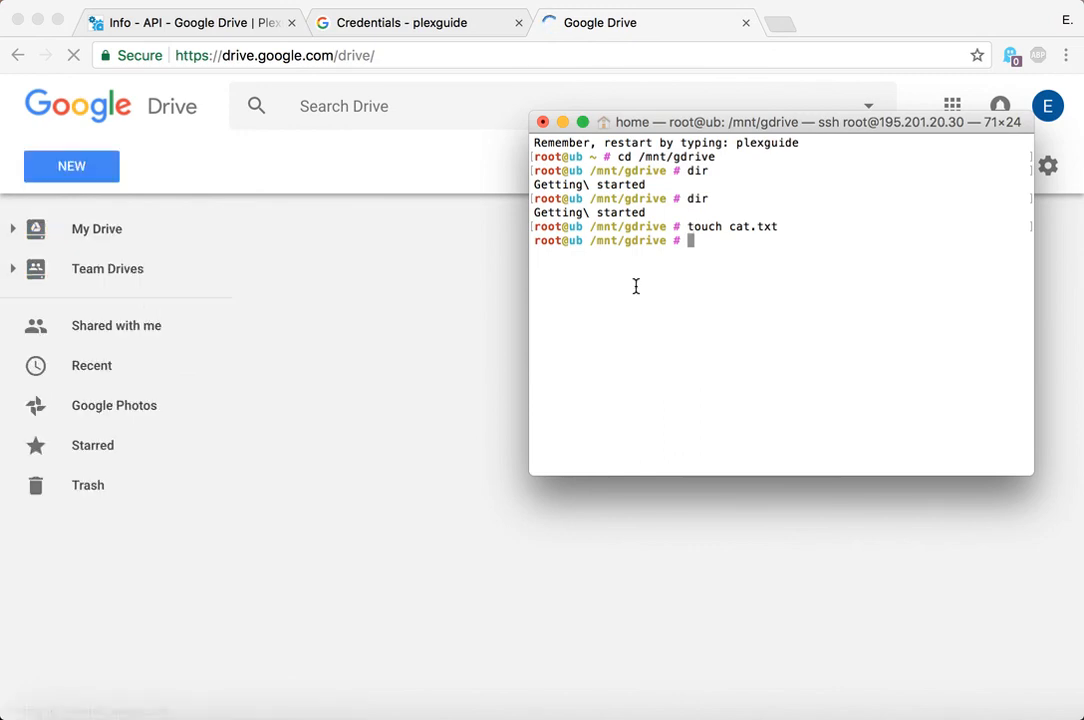
- Open My Drive in Google Drive to look for cat.txt
click(96, 229)
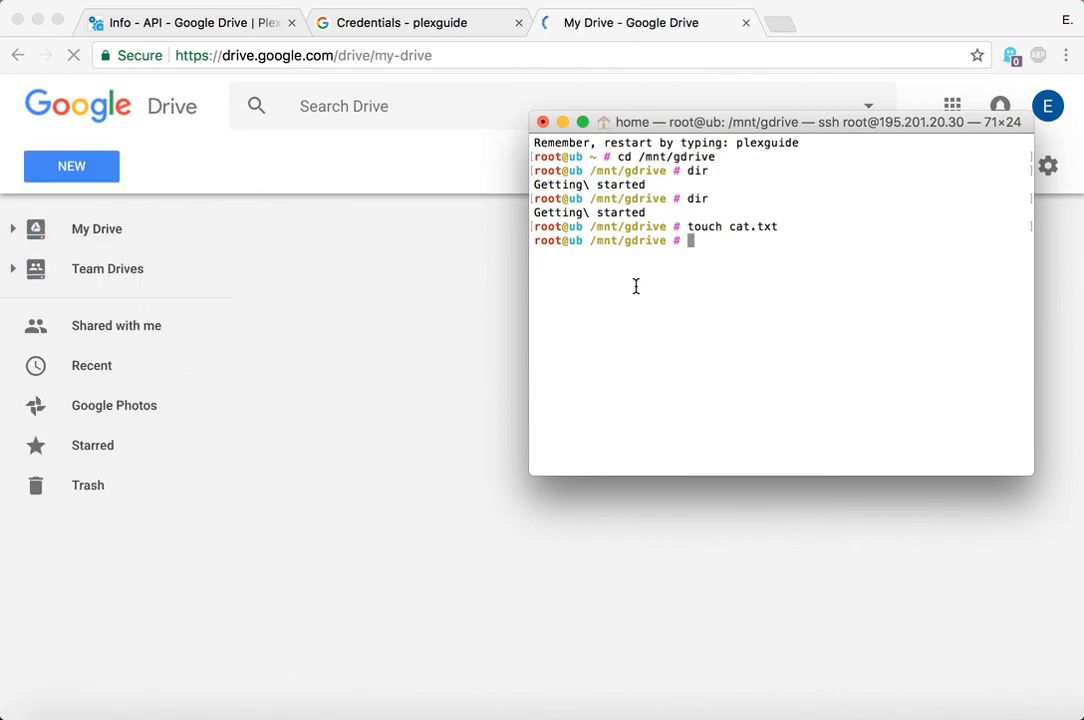